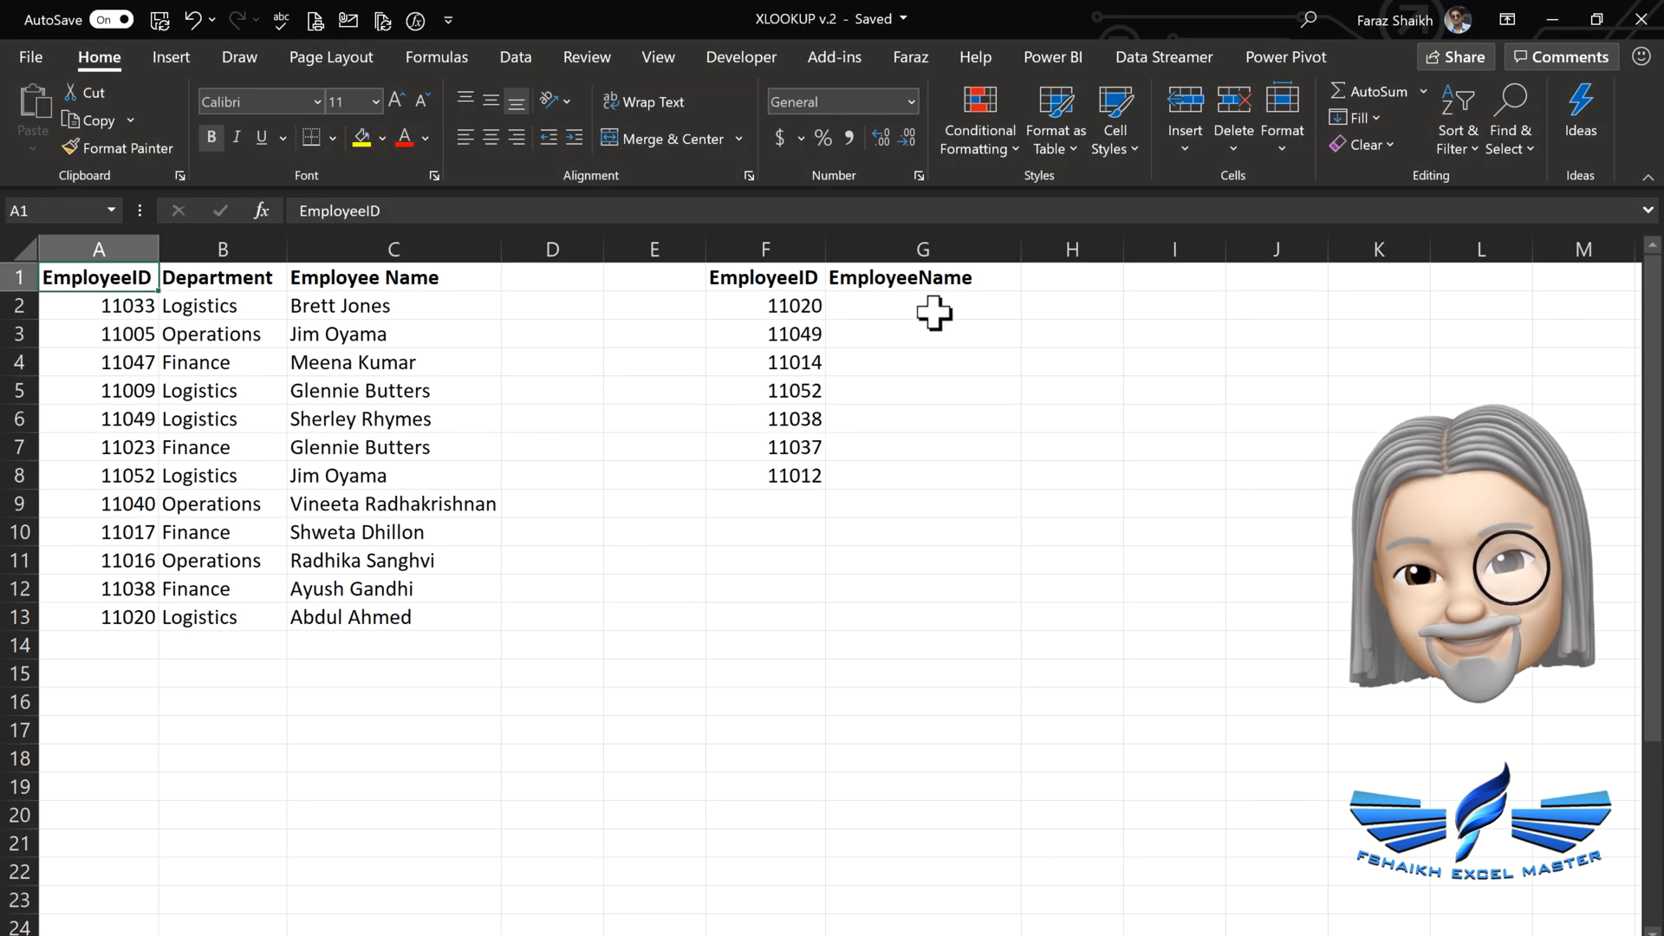
# Begin an XLOOKUP in G2 using the ID in F2 as the lookup value
pyautogui.click(922, 305)
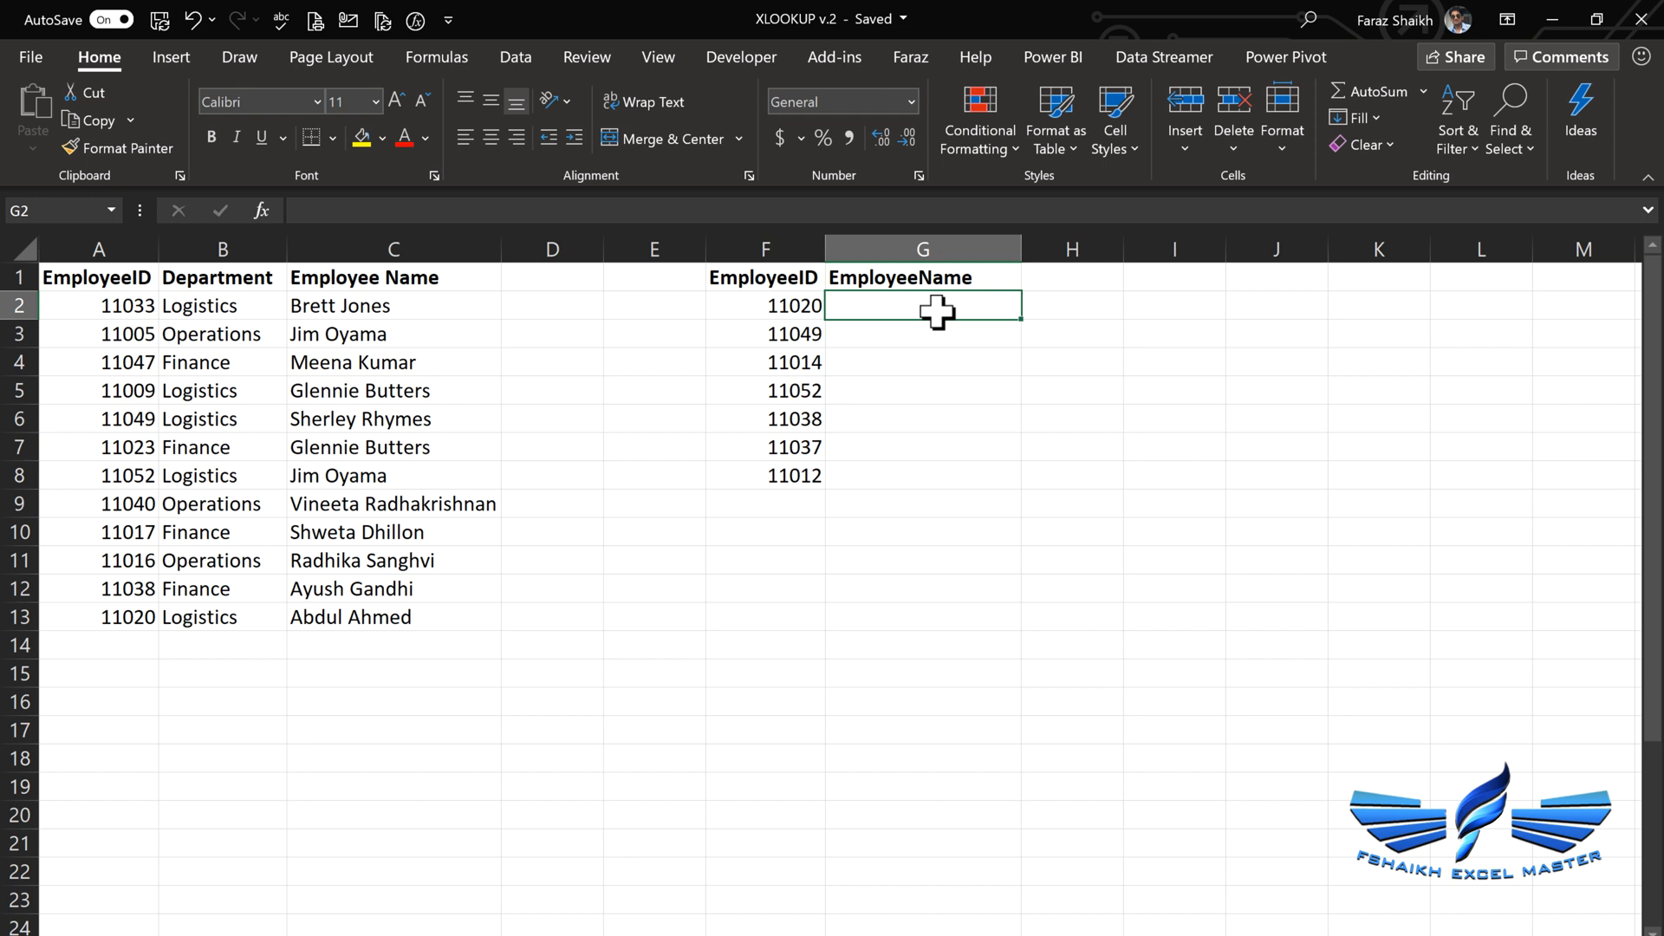
pyautogui.write('=xl')
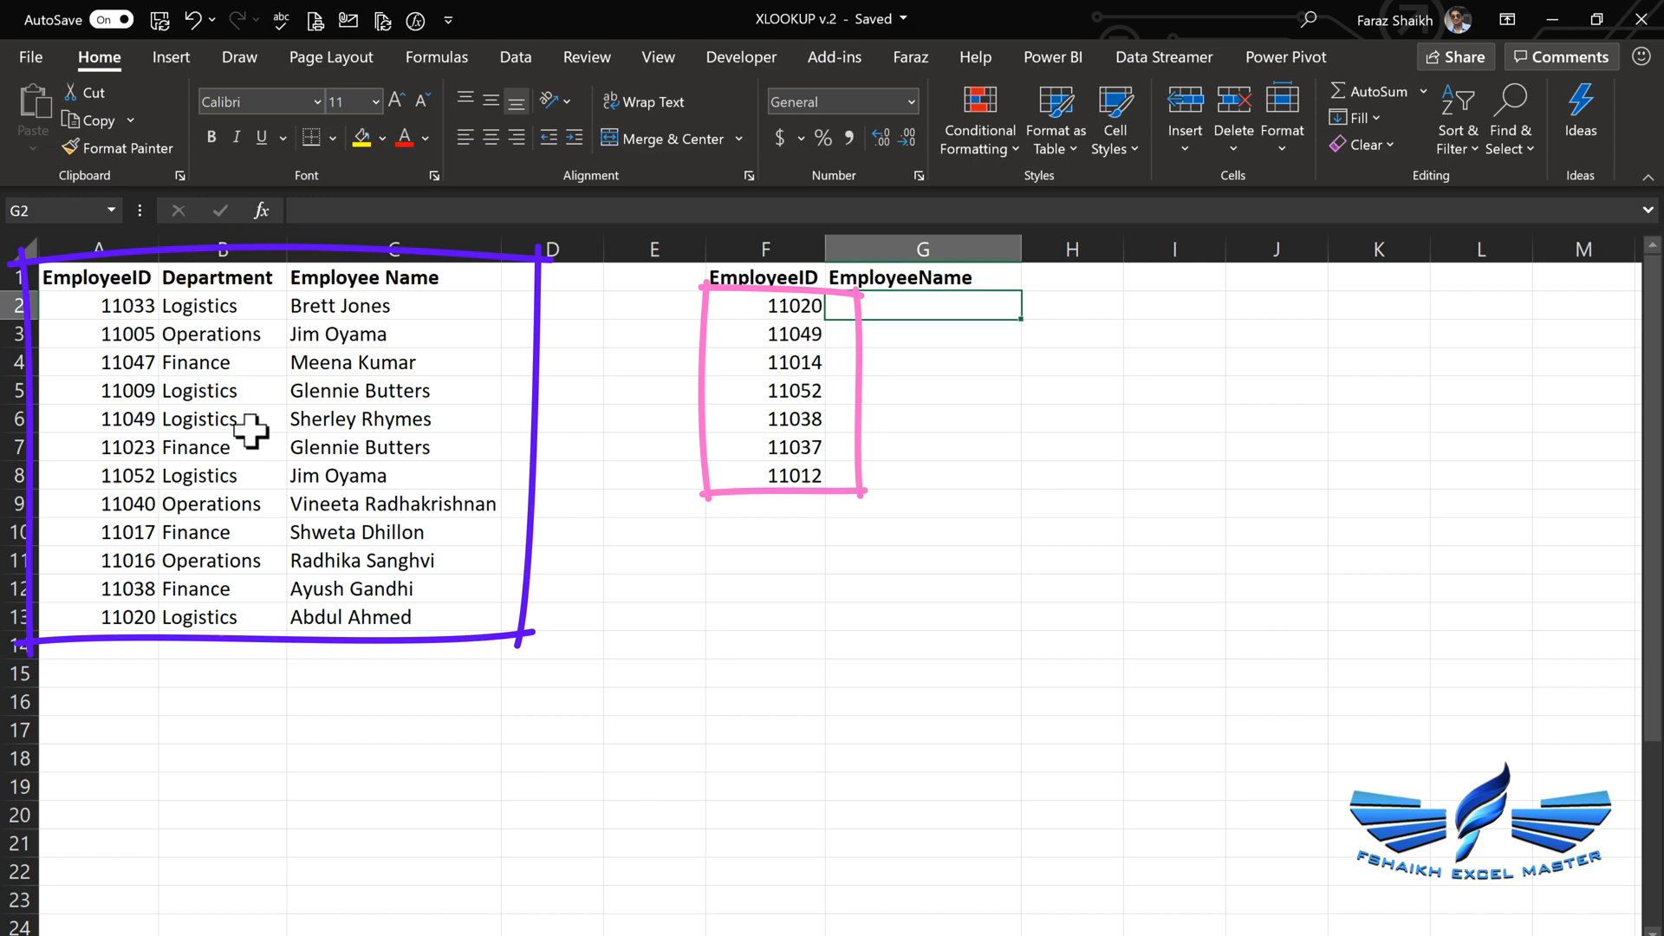
pyautogui.moveTo(902, 301)
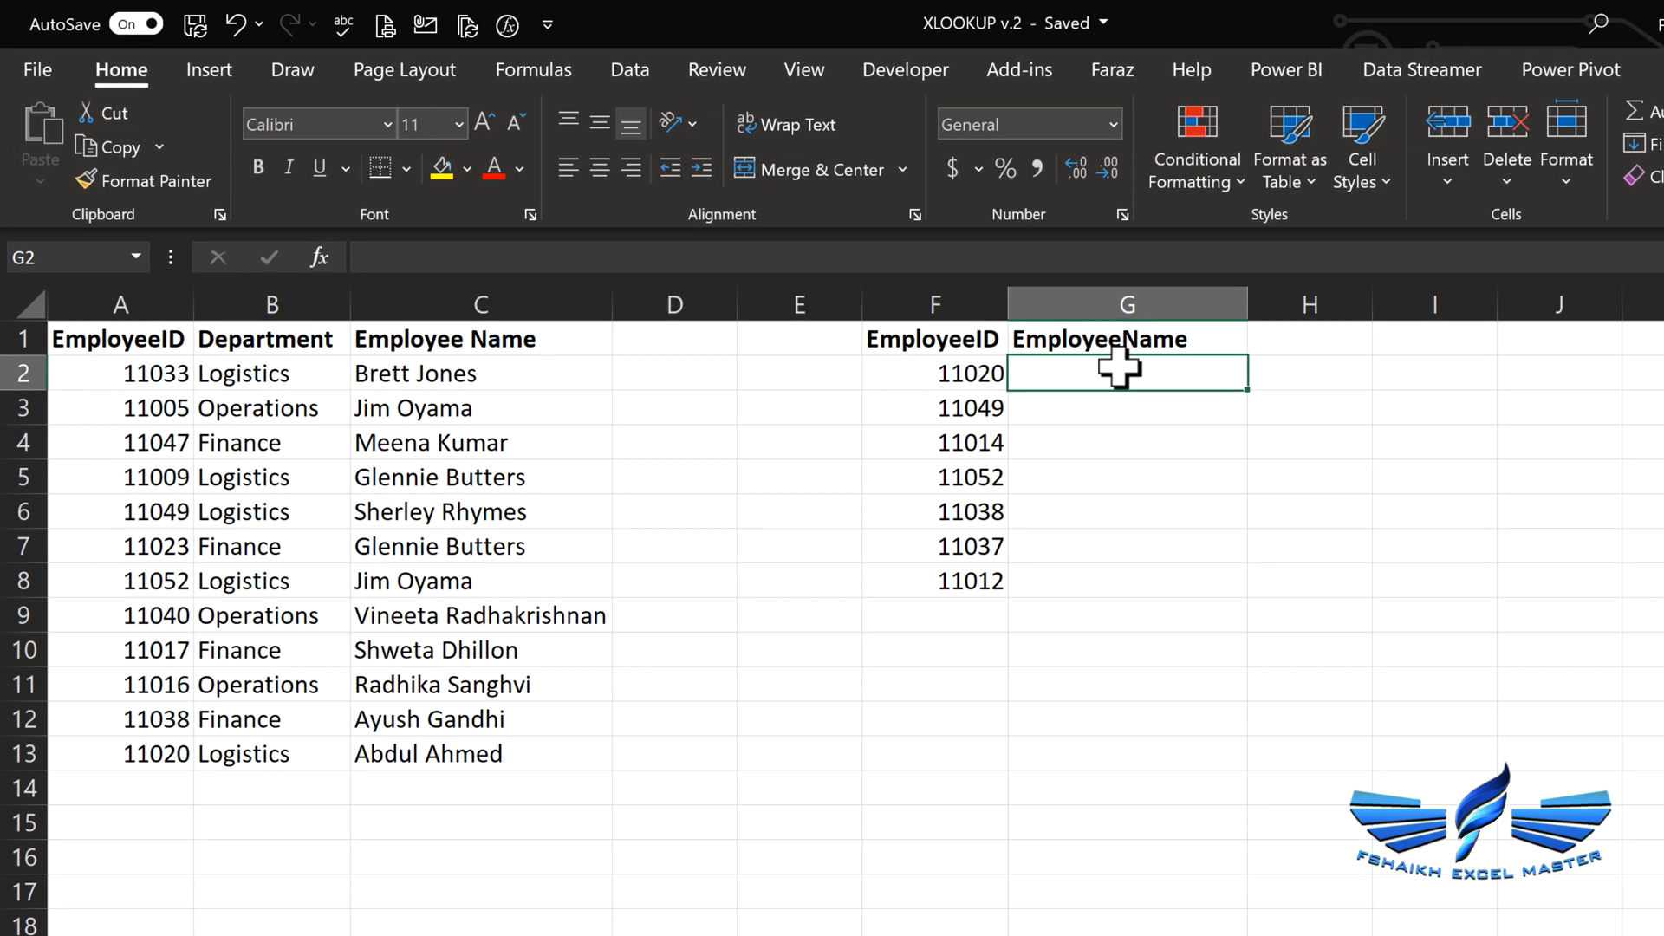
pyautogui.write('=XLOOKUP(')
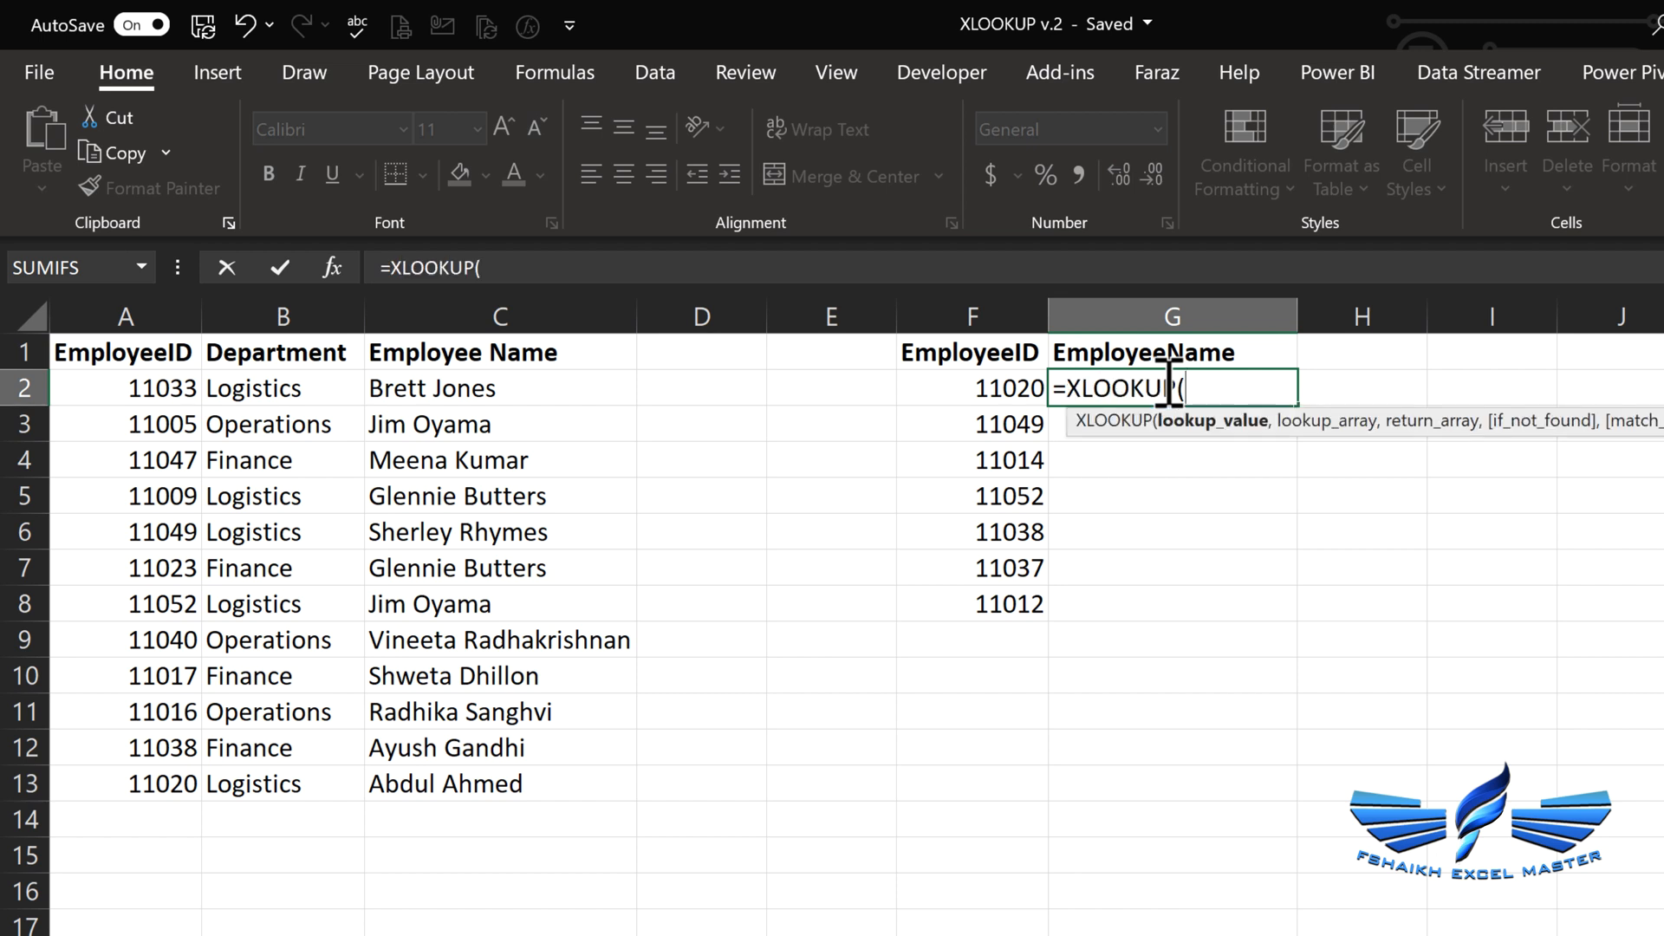
pyautogui.click(984, 389)
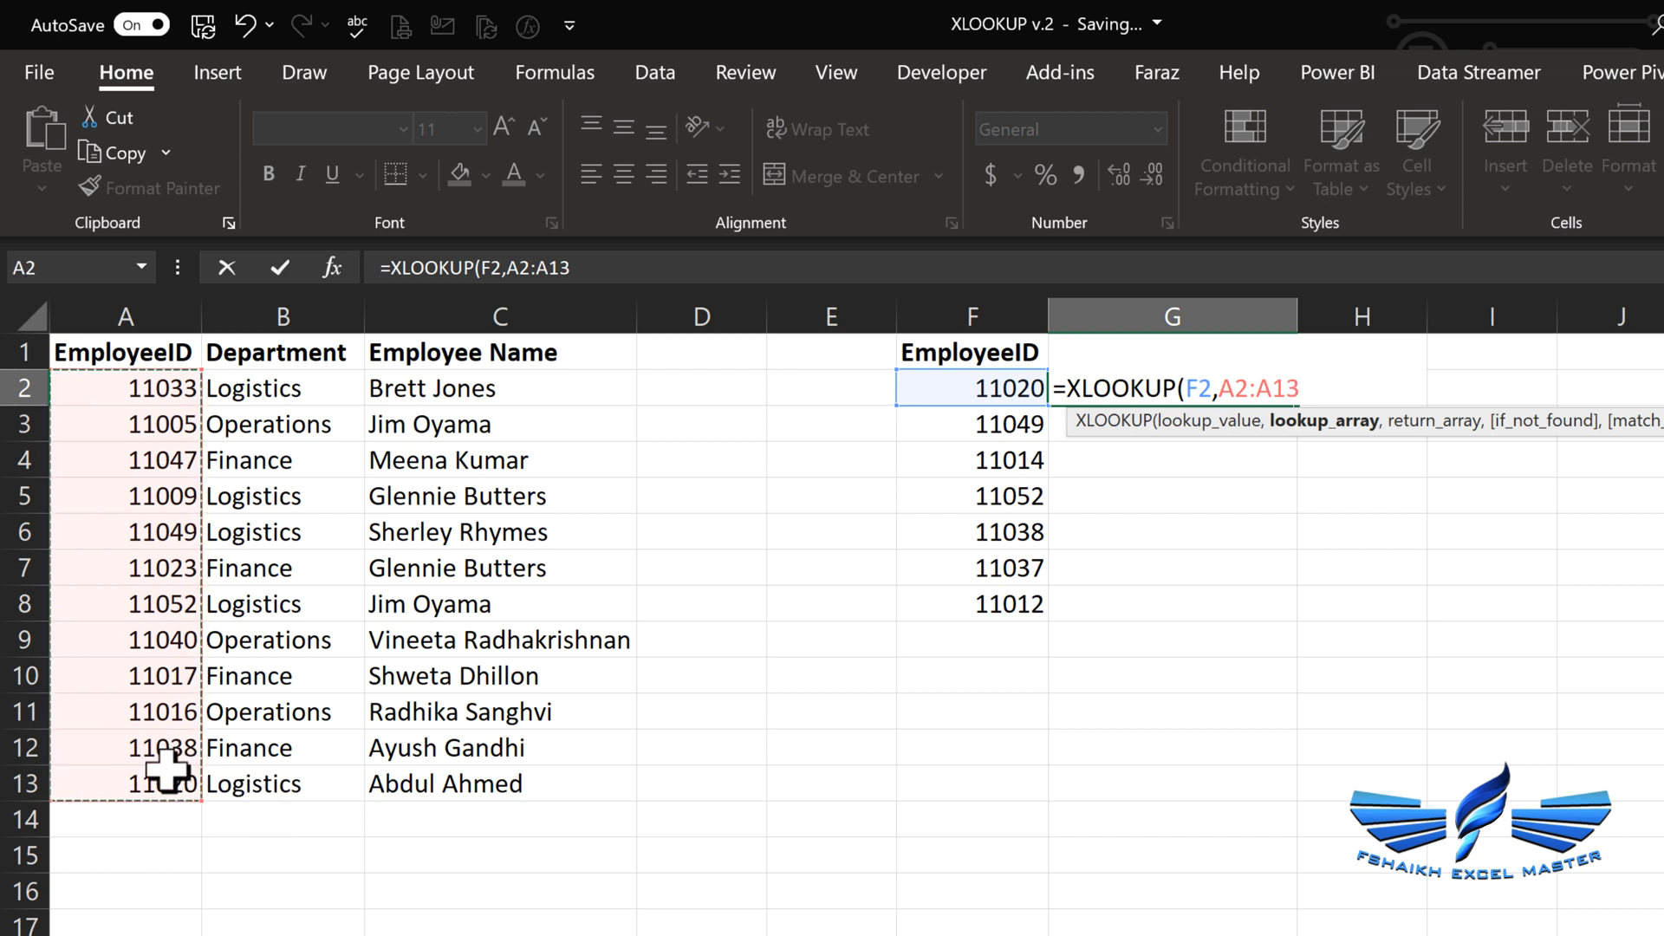
# Finish =XLOOKUP(F2,$A$2:$A$13,$C$2:$C$13) with absolute ranges and fill the name column
pyautogui.press('F4')
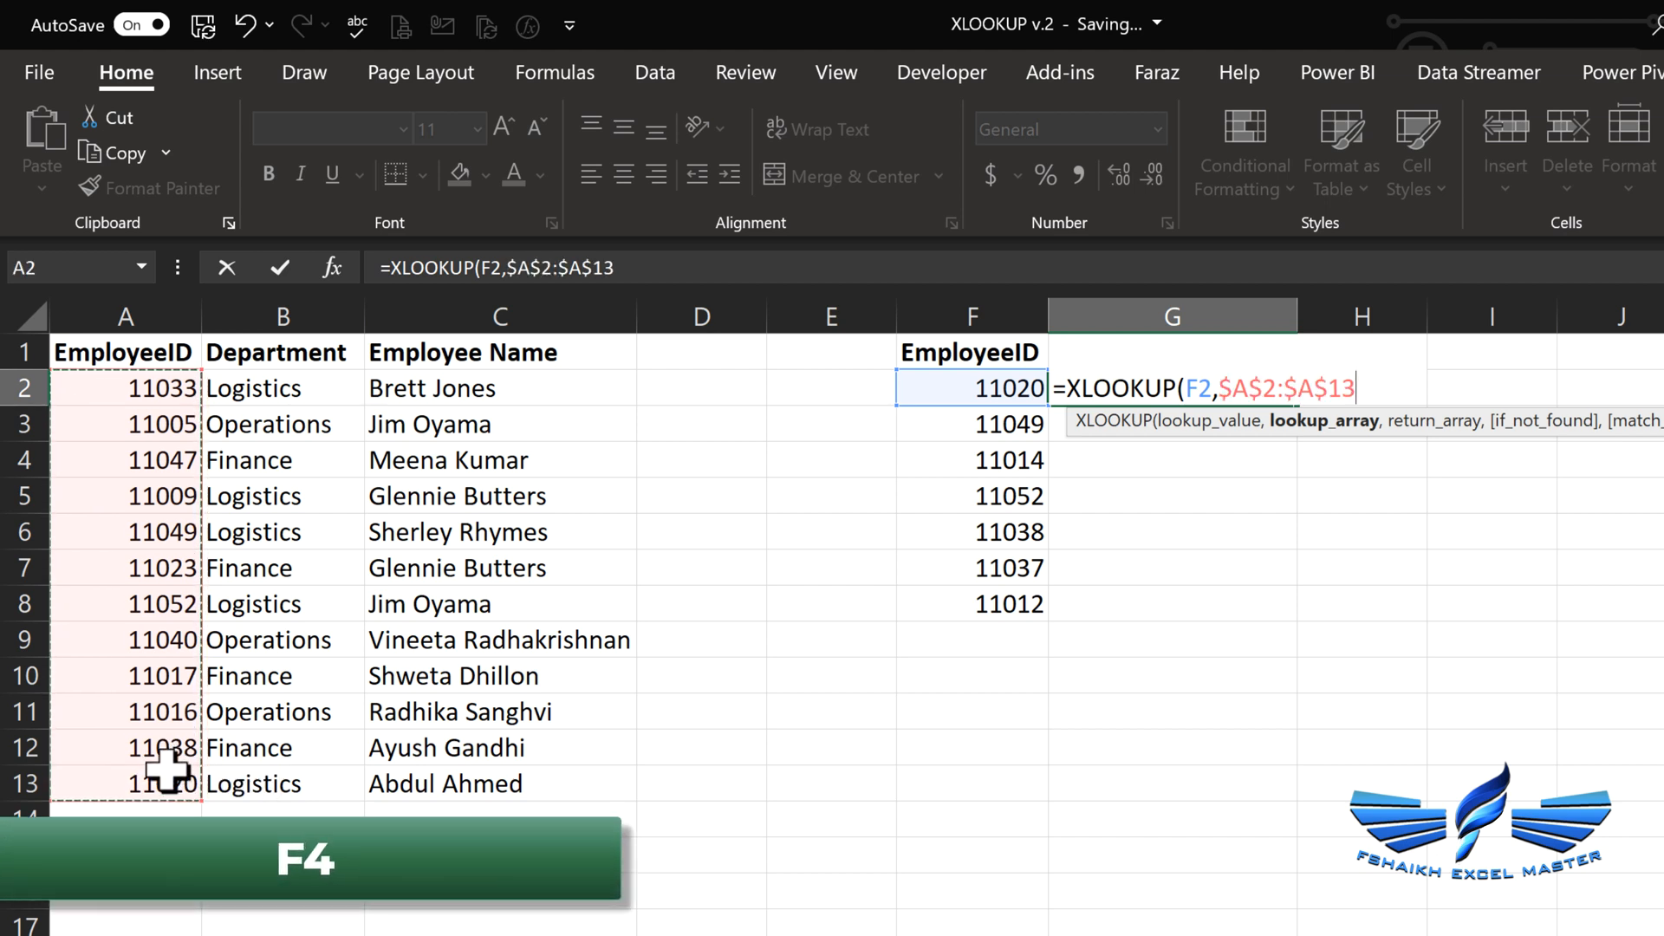
pyautogui.write(',C2:C13')
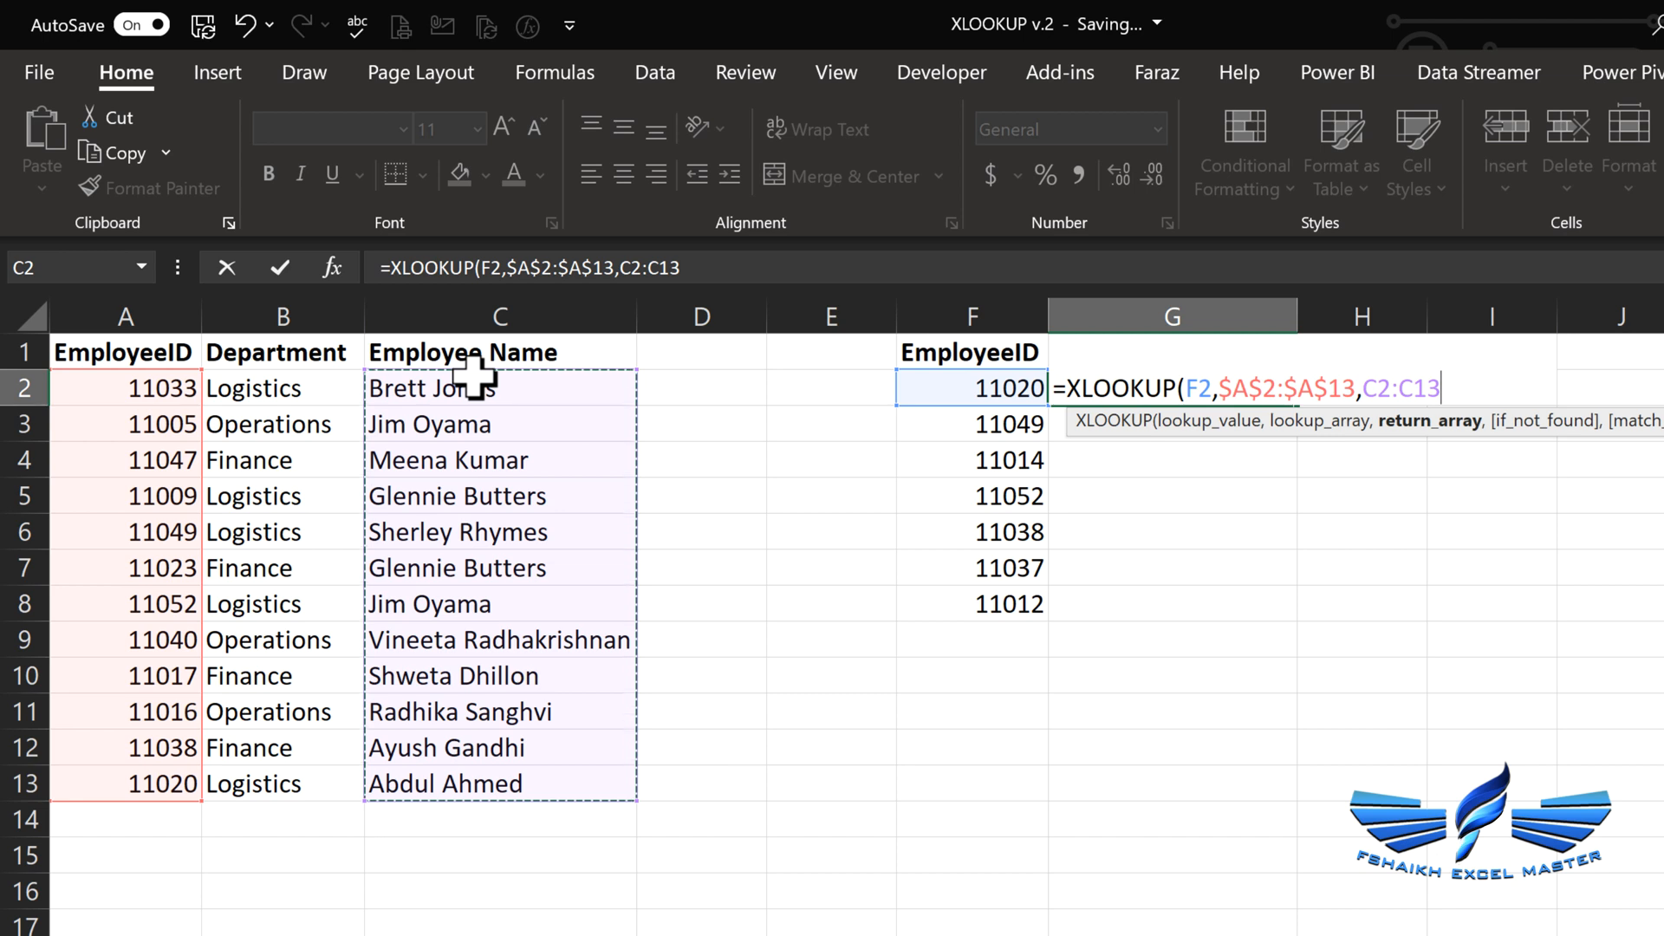
pyautogui.press('F4')
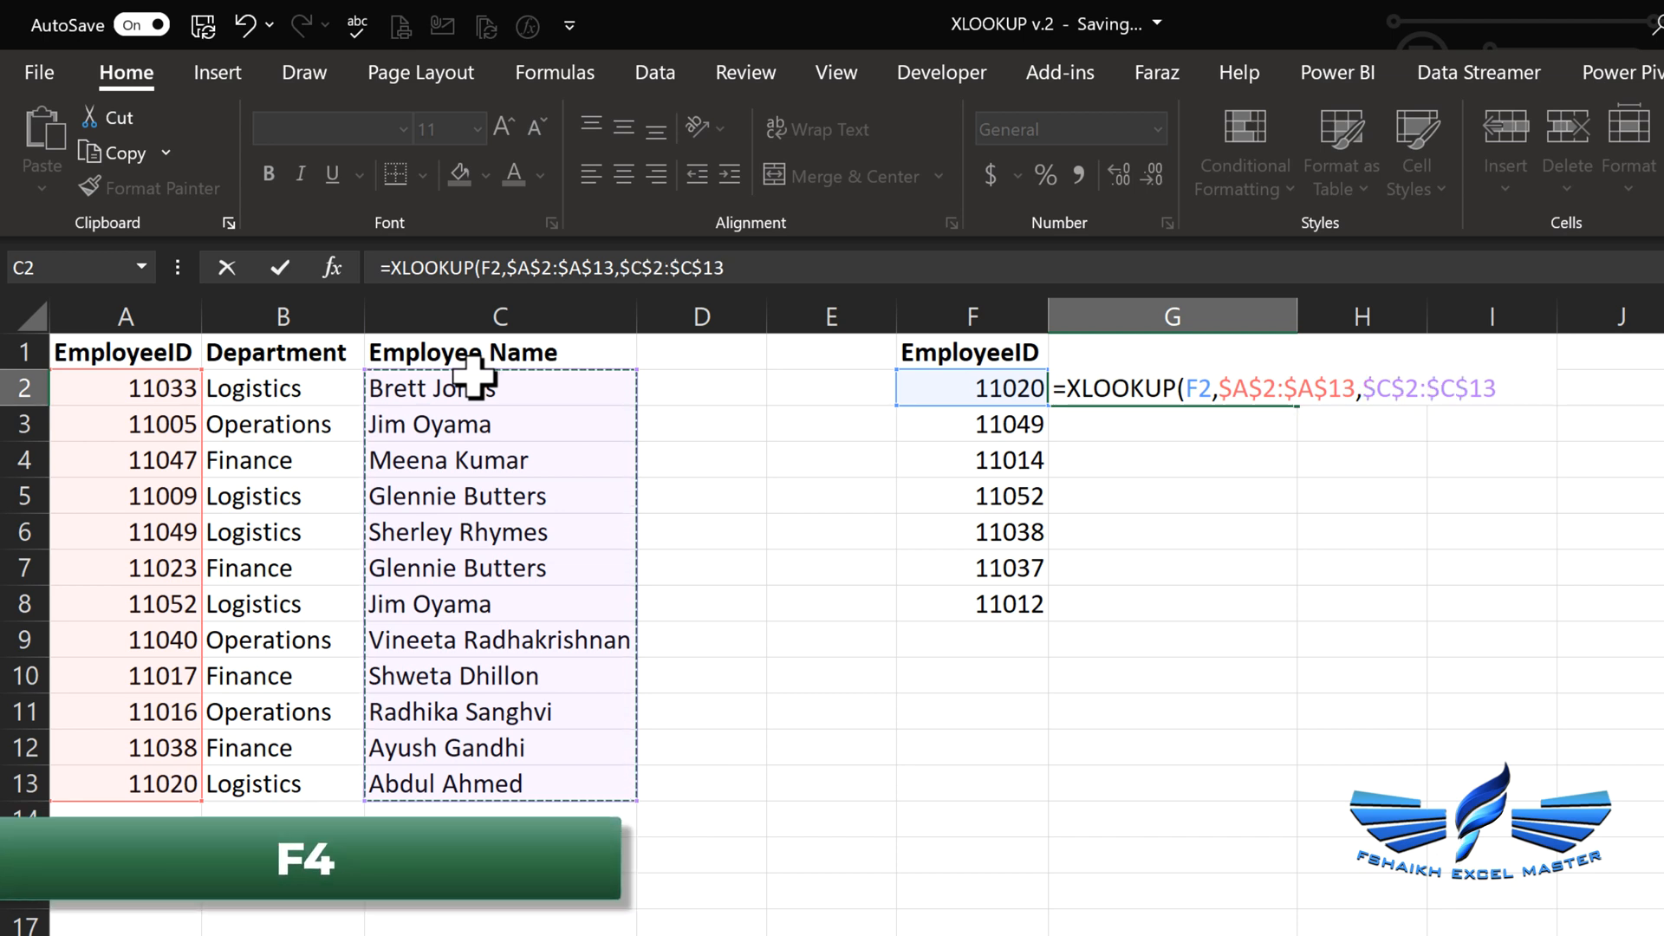
pyautogui.write(')')
pyautogui.press('Enter')
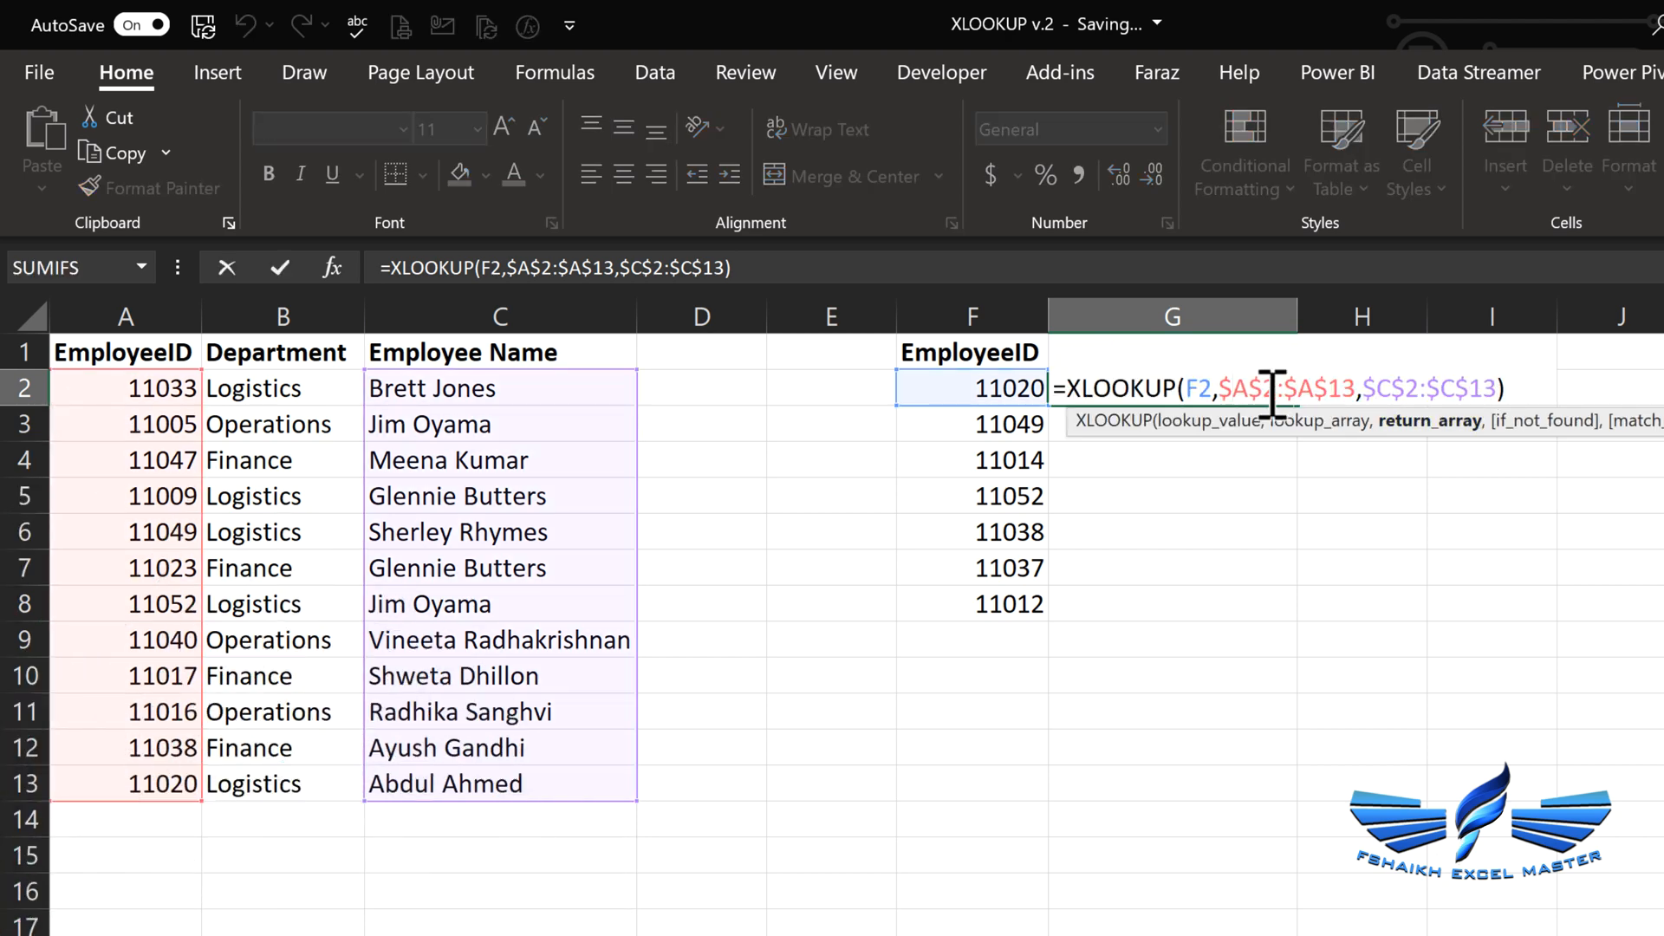
pyautogui.press('Enter')
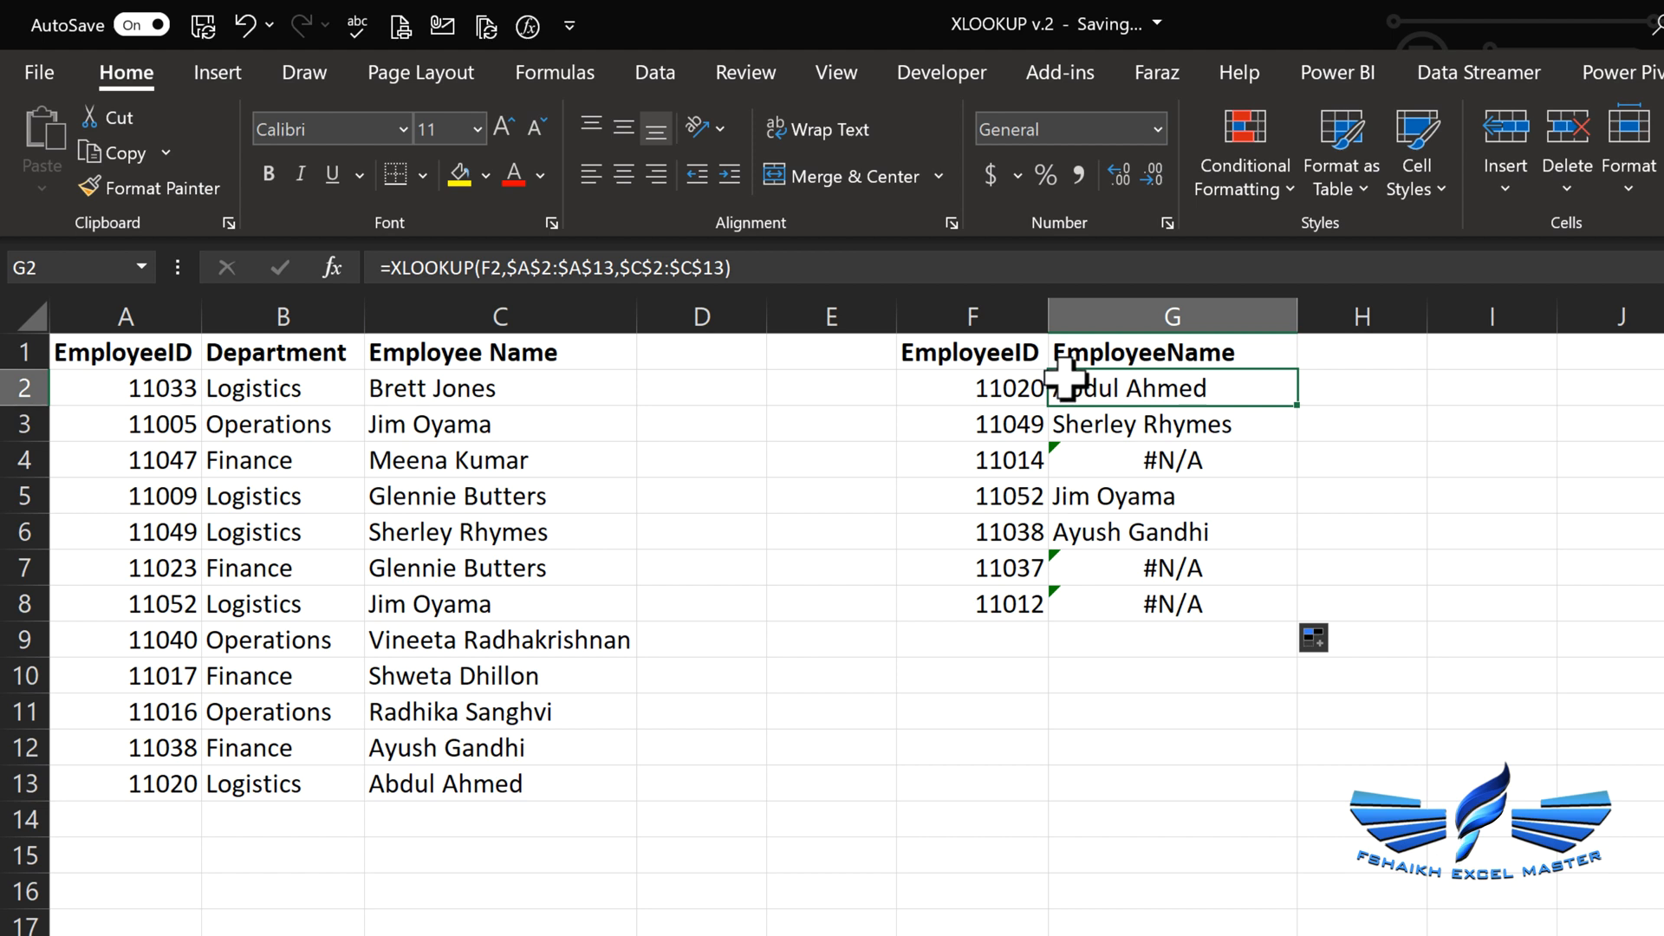
pyautogui.write('if')
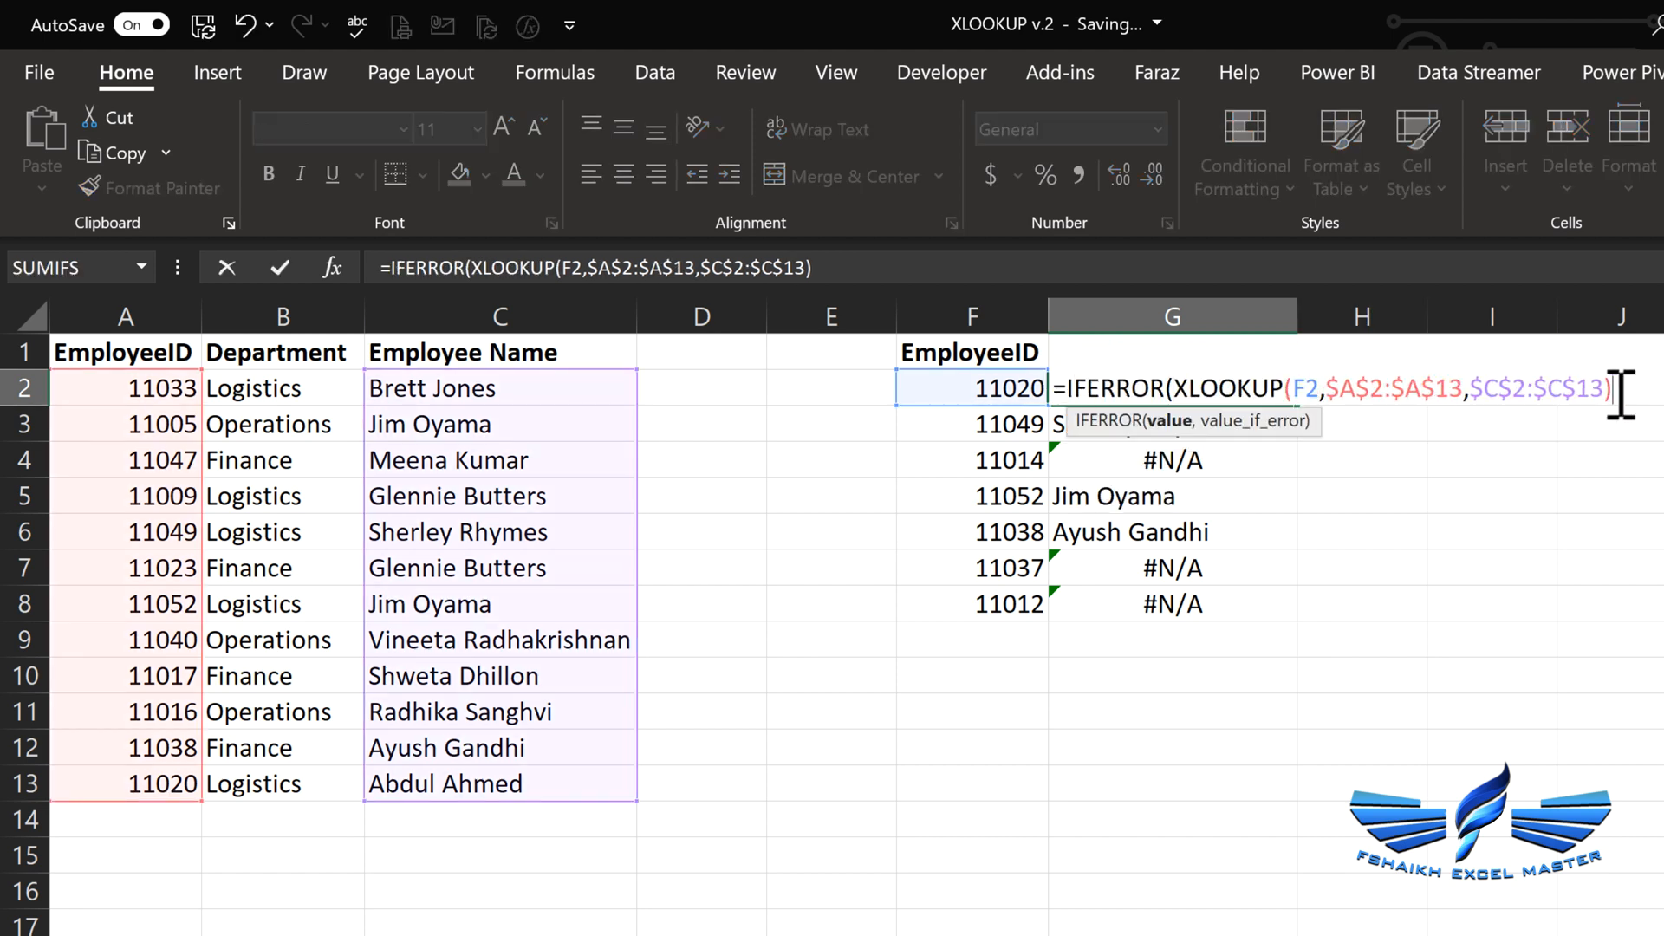
pyautogui.press('Enter')
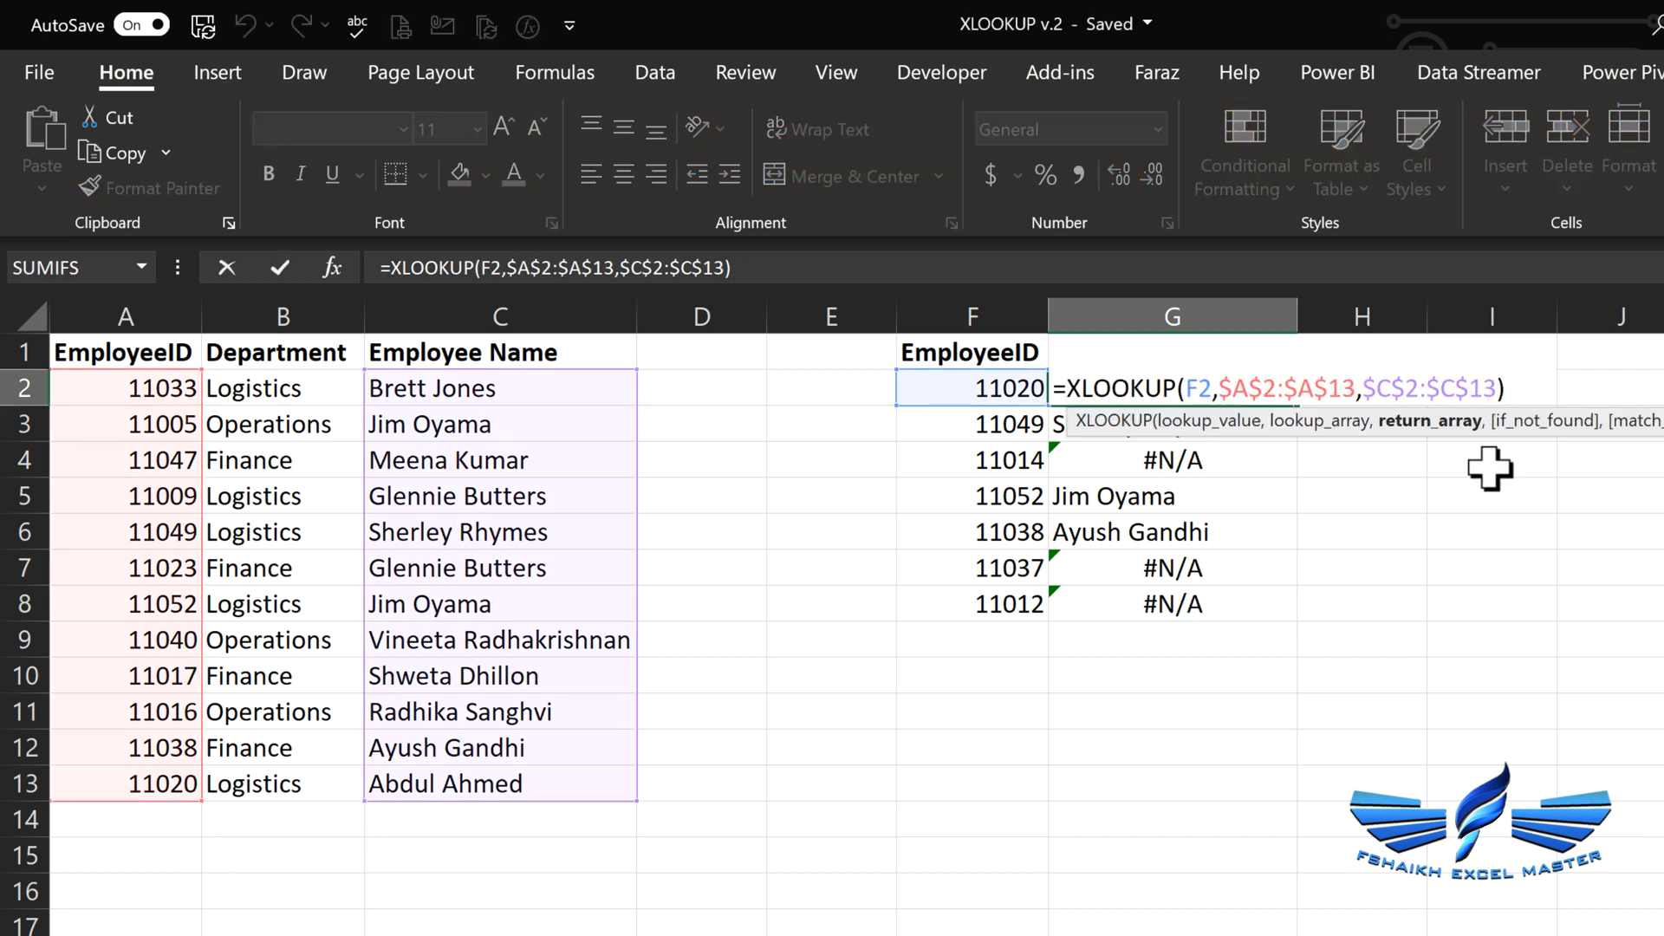
# Add a fourth if_not_found argument returning a sad emoji in quotes and commit the formula
pyautogui.write(',')
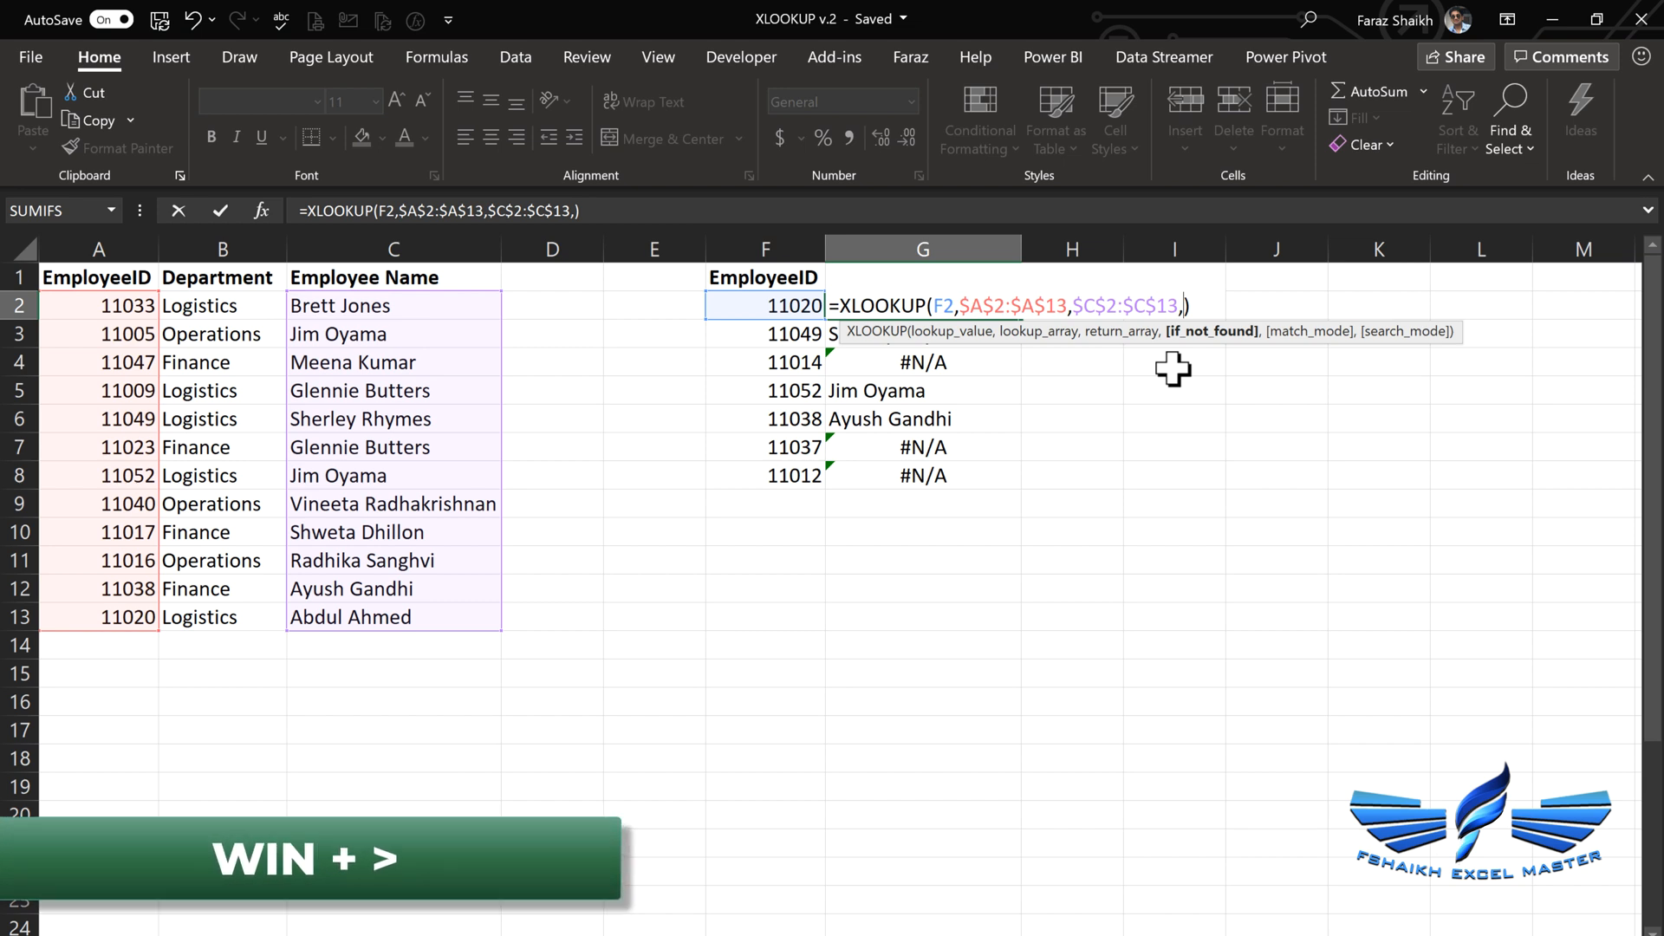
pyautogui.write('"')
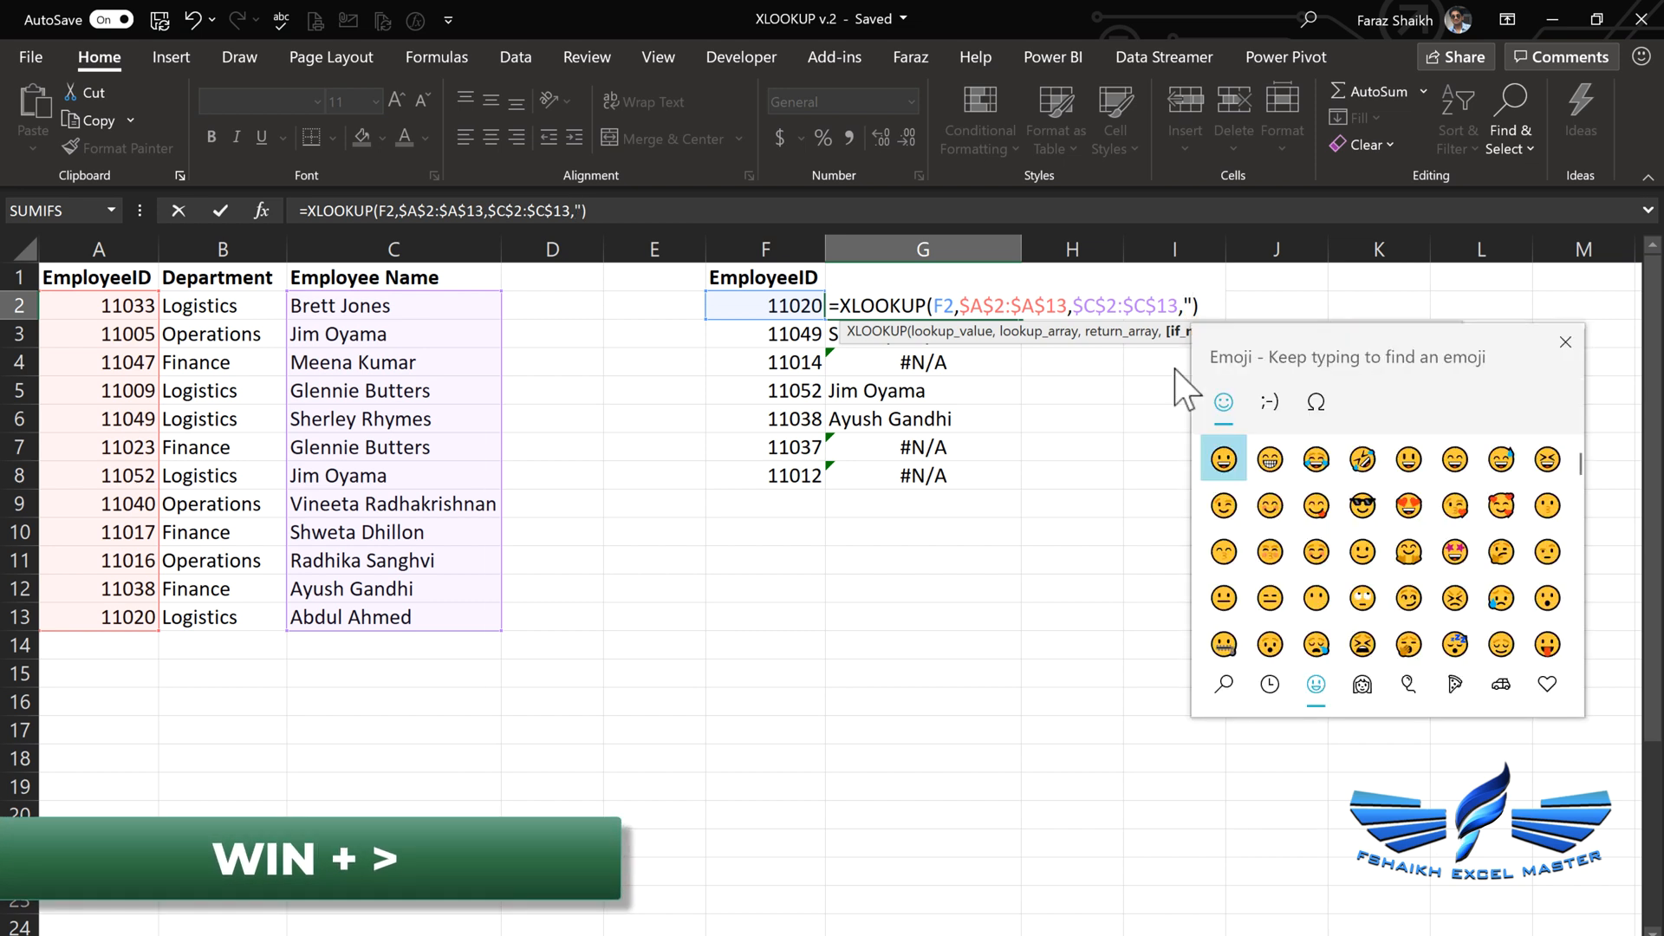
pyautogui.moveTo(1408, 506)
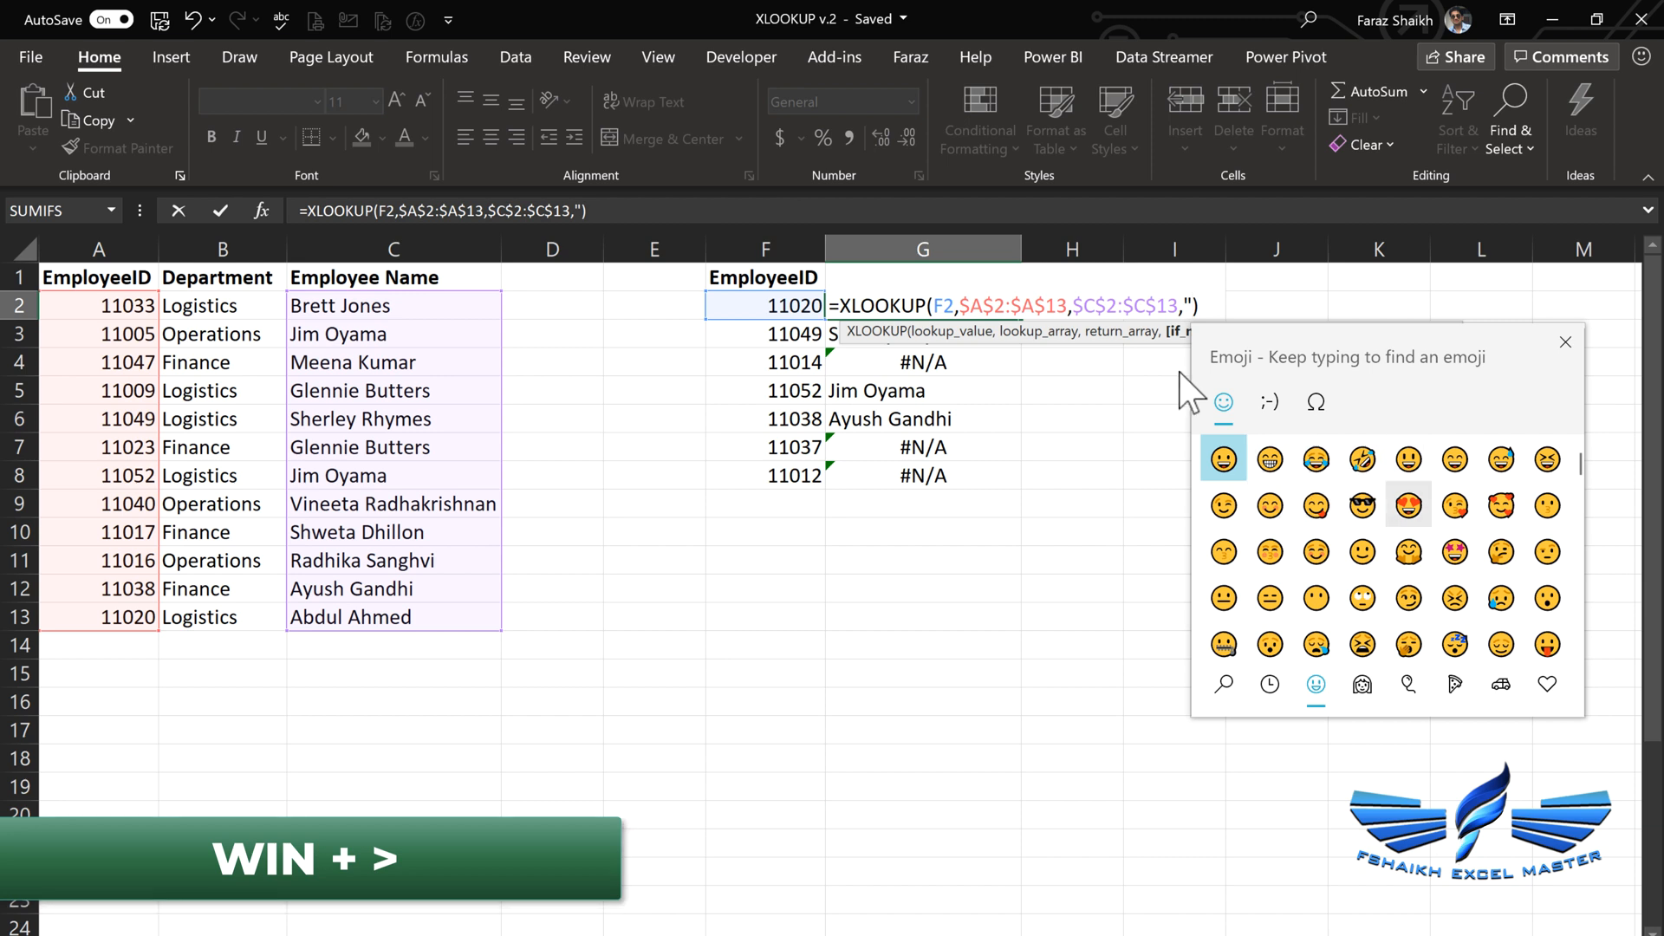
pyautogui.moveTo(1316, 460)
pyautogui.write('🙁"')
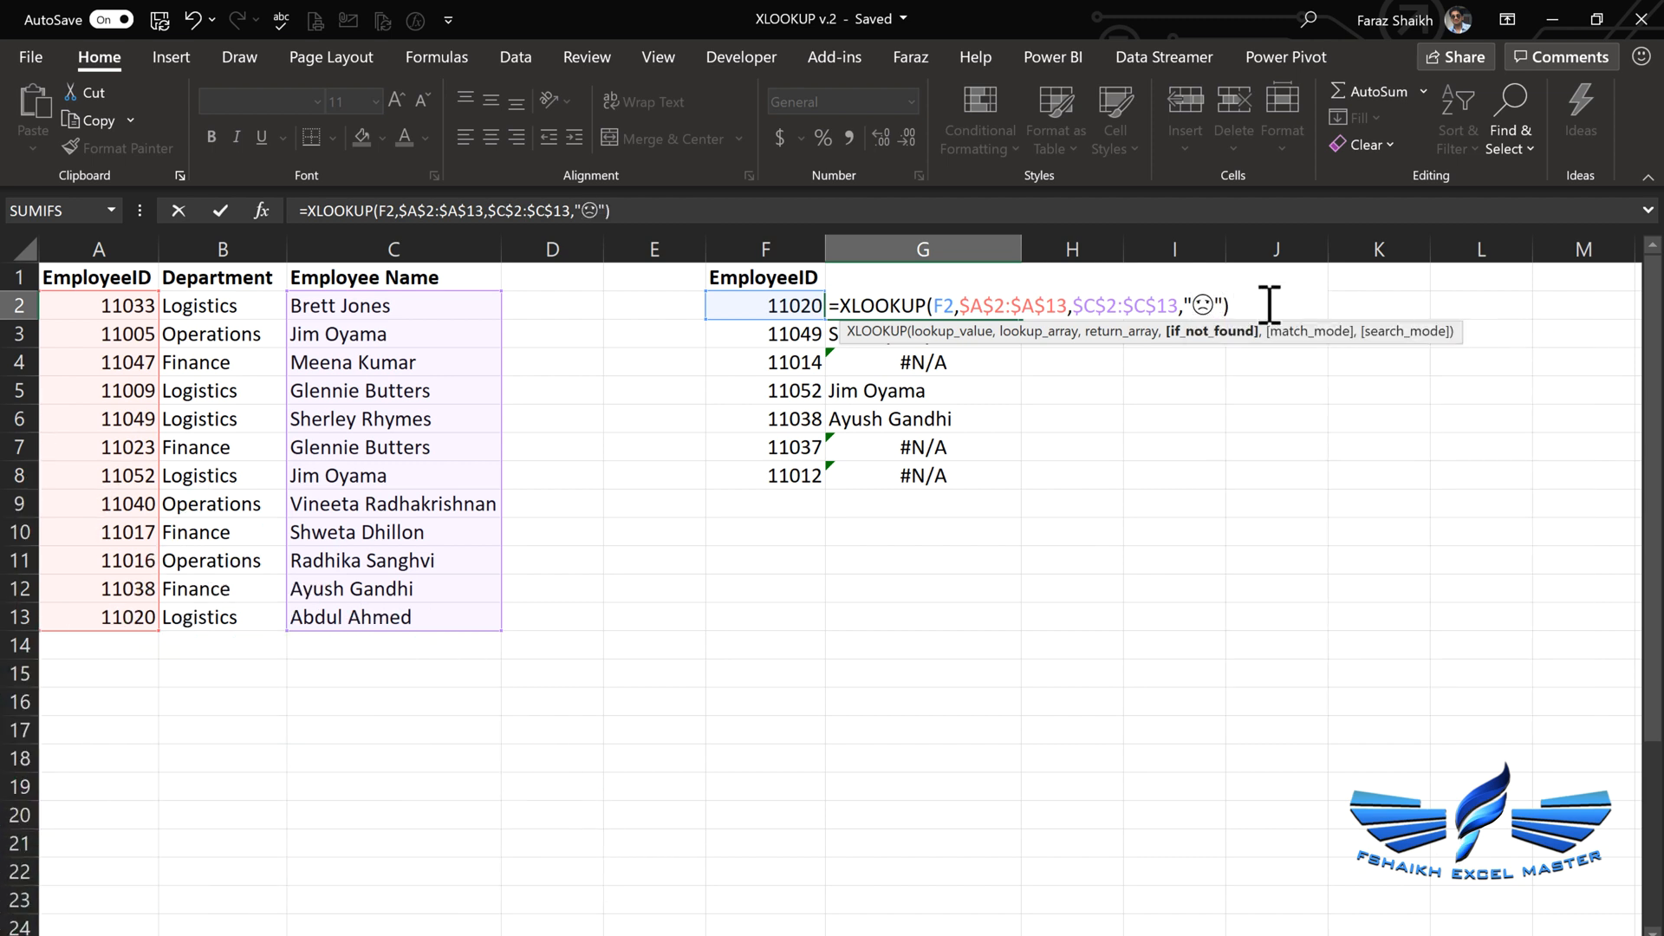
pyautogui.press('Enter')
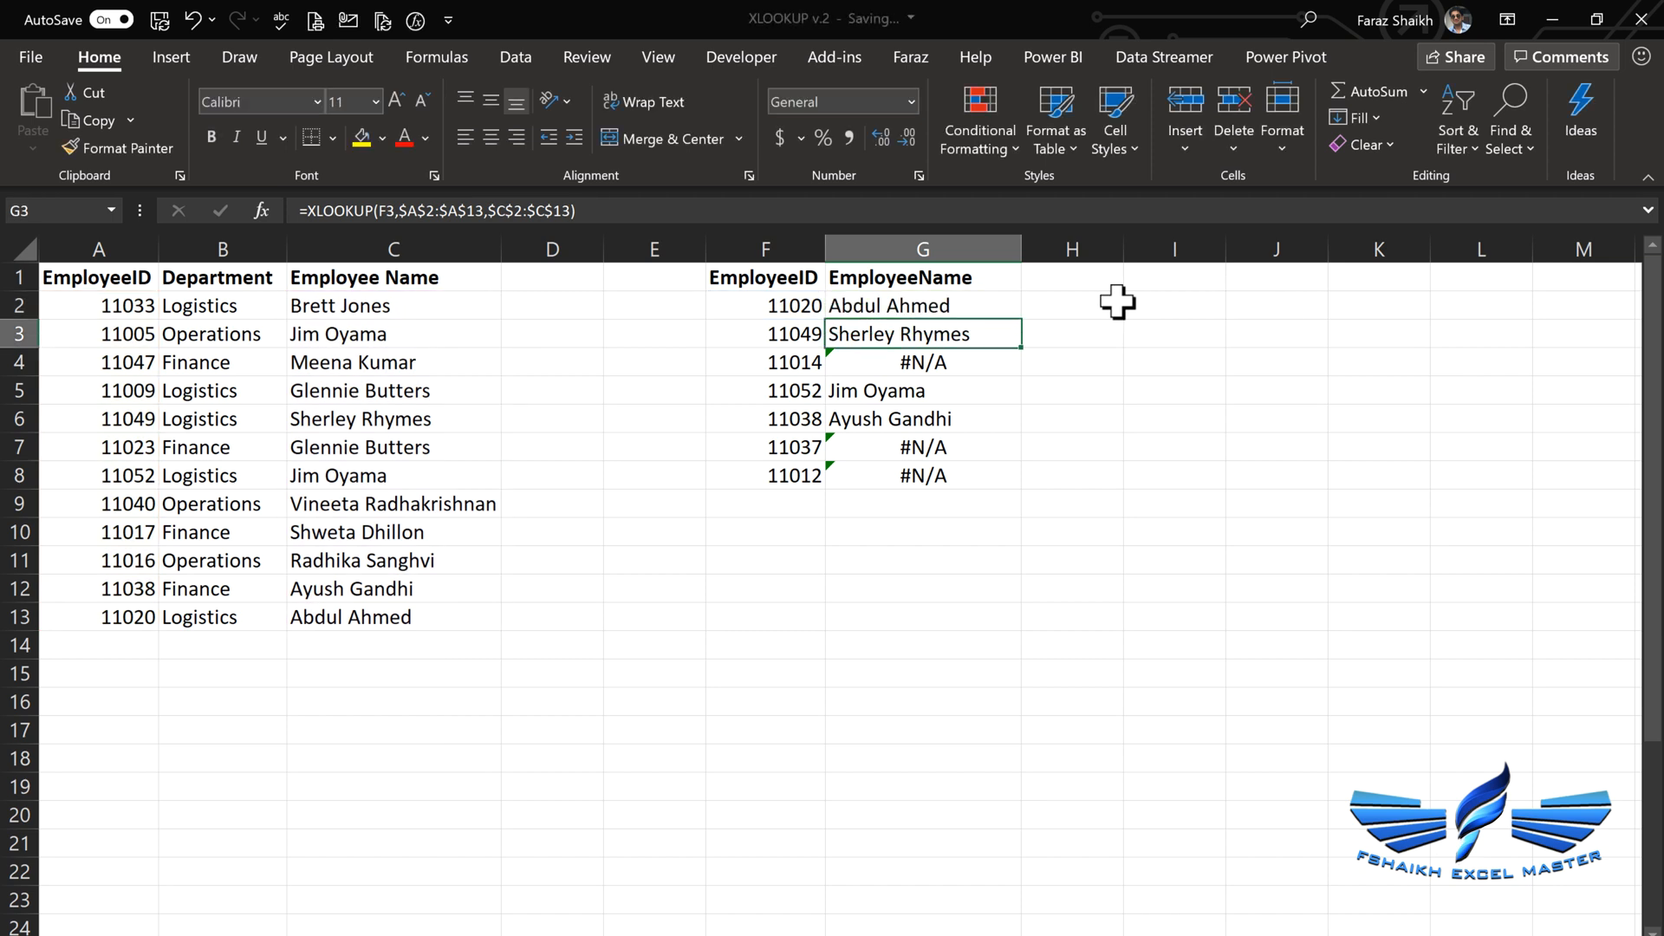
# Copy the G2 formula down to G8 so IDs 11014, 11037 and 11012 show the sad emoji
pyautogui.click(920, 305)
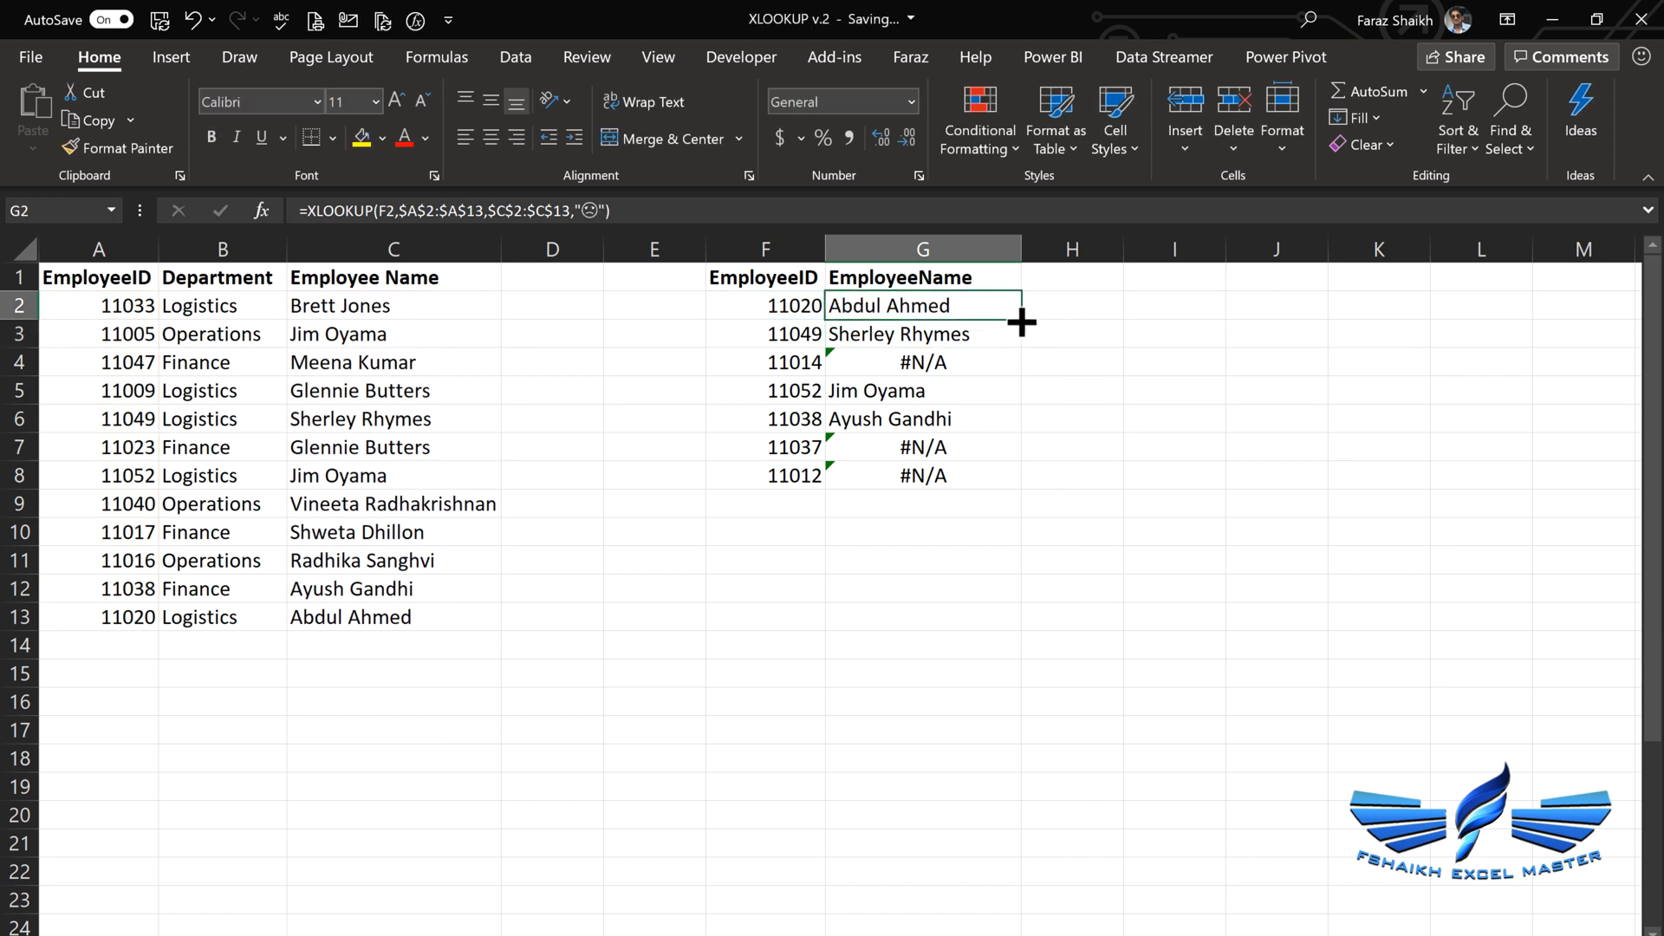
pyautogui.moveTo(1016, 316); pyautogui.dragTo(1016, 489)
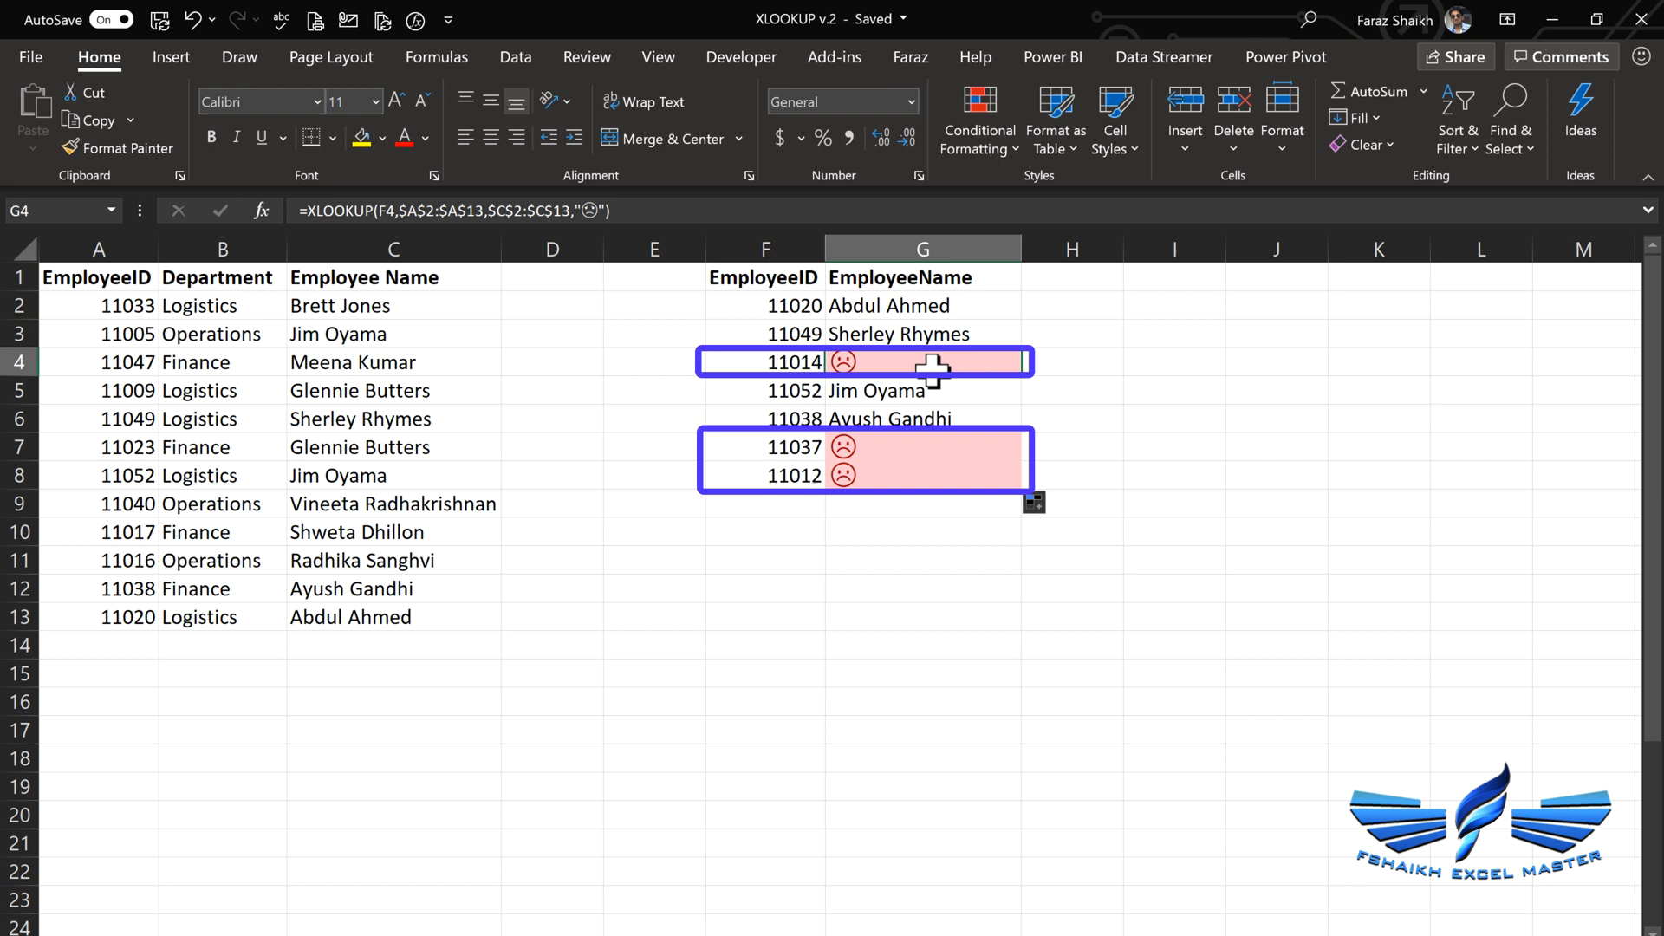
pyautogui.click(922, 361)
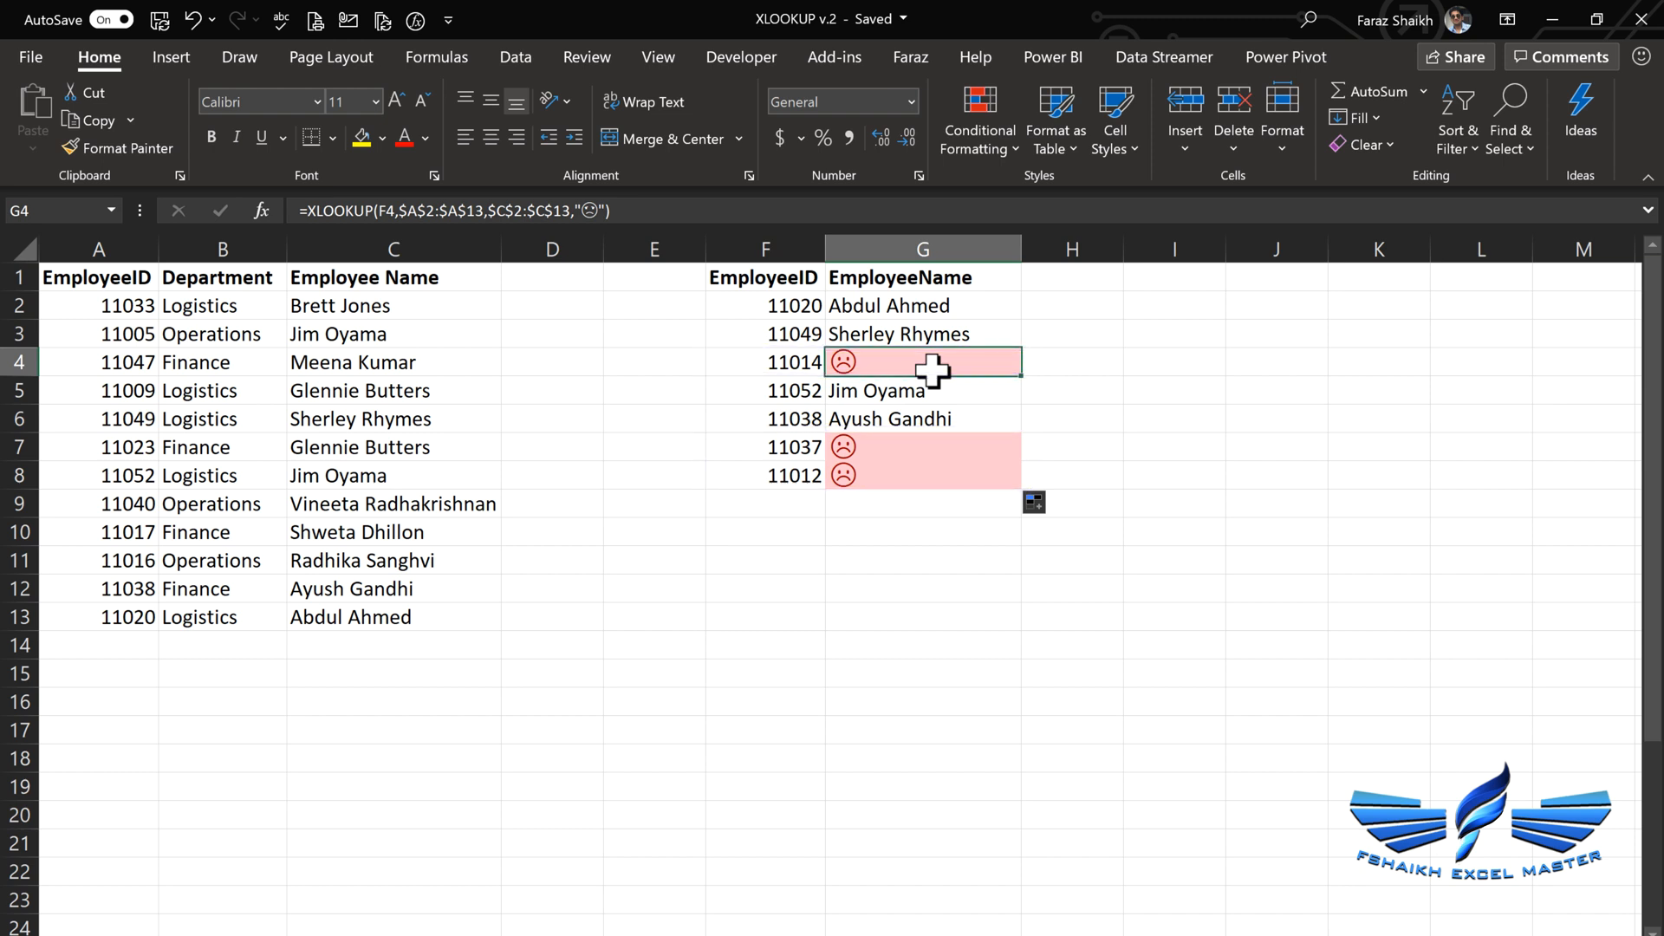
pyautogui.click(385, 617)
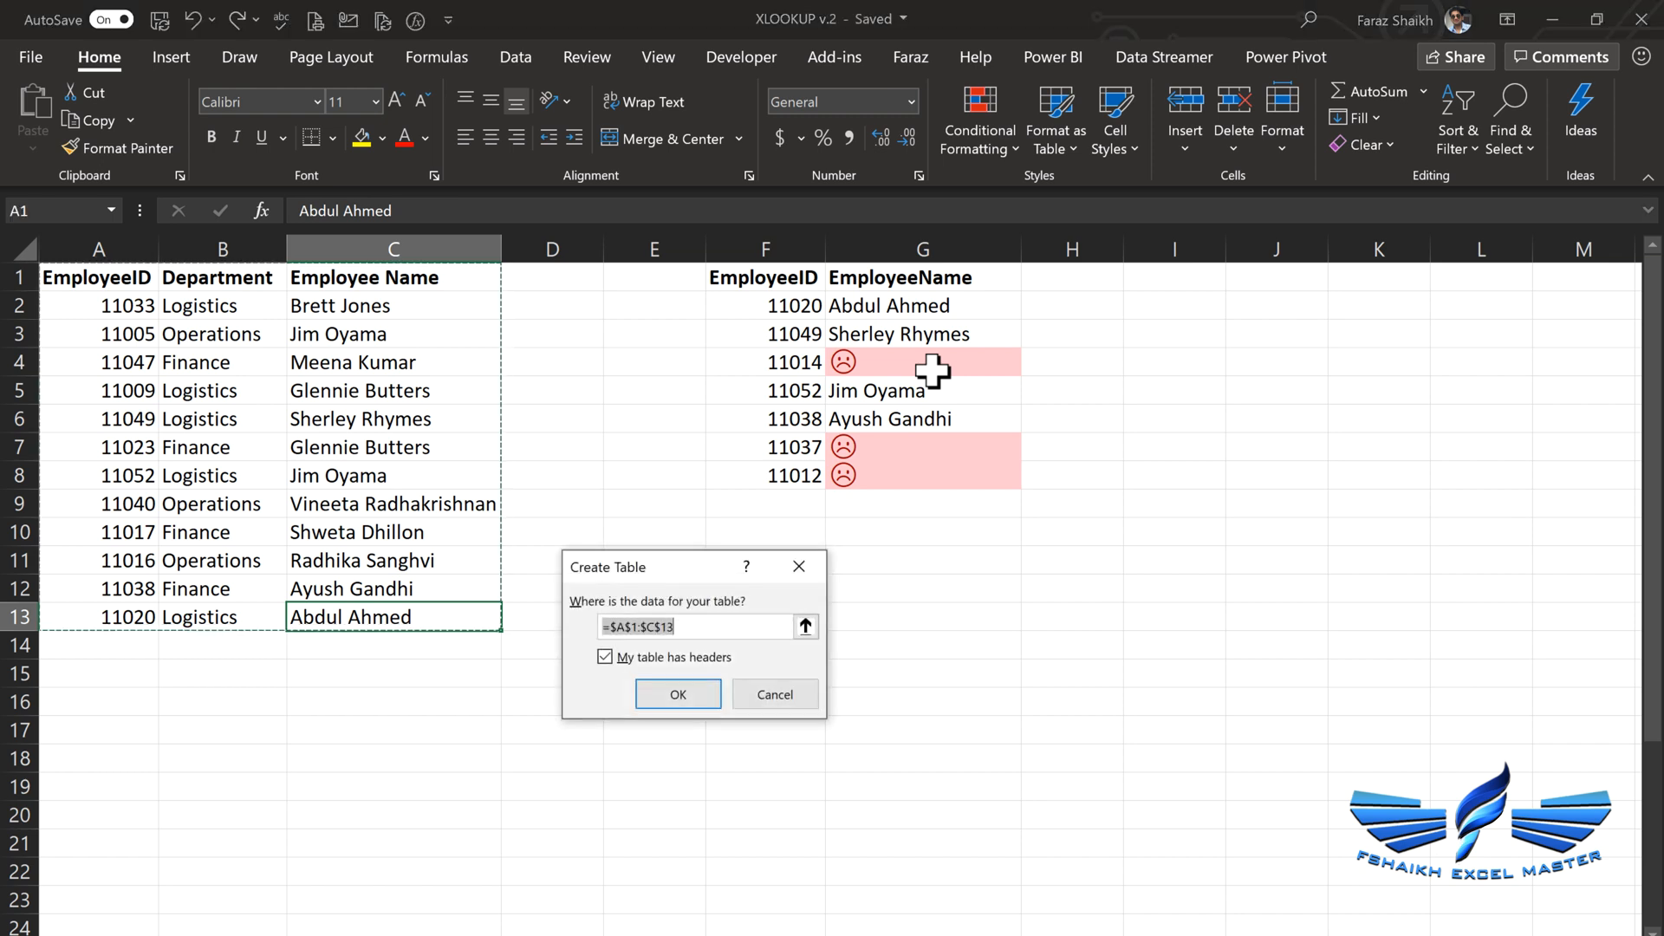
# Convert the source data to a table with headers via Ctrl+T and apply a light blue banded style
pyautogui.press('ctrl+t')
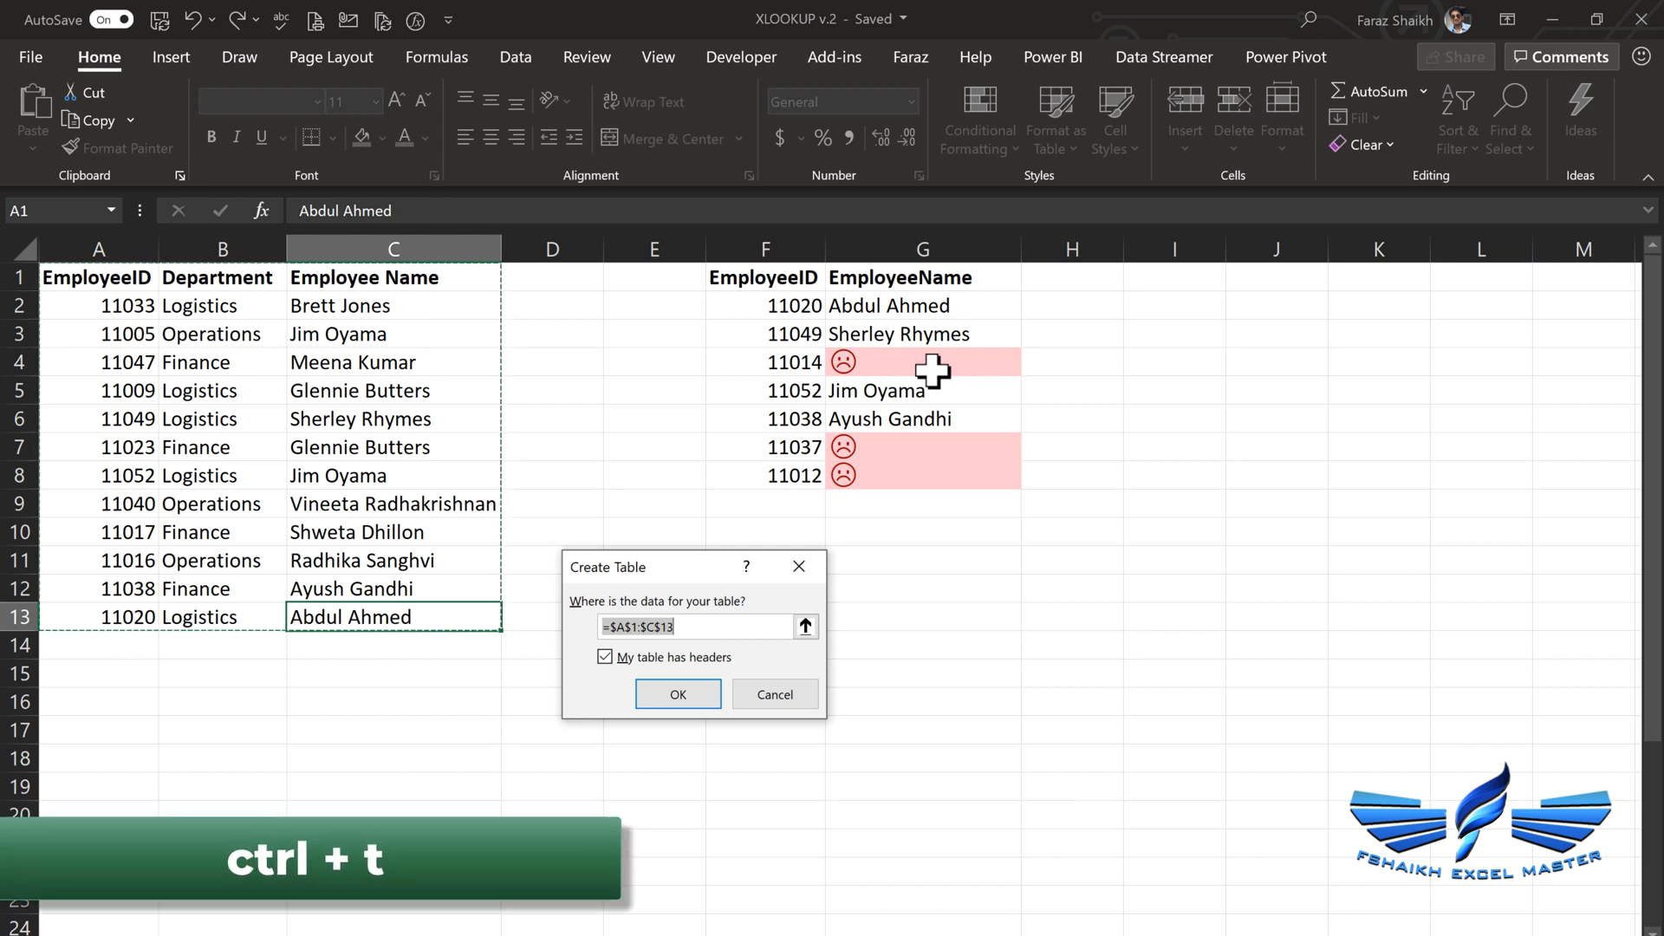
pyautogui.click(676, 694)
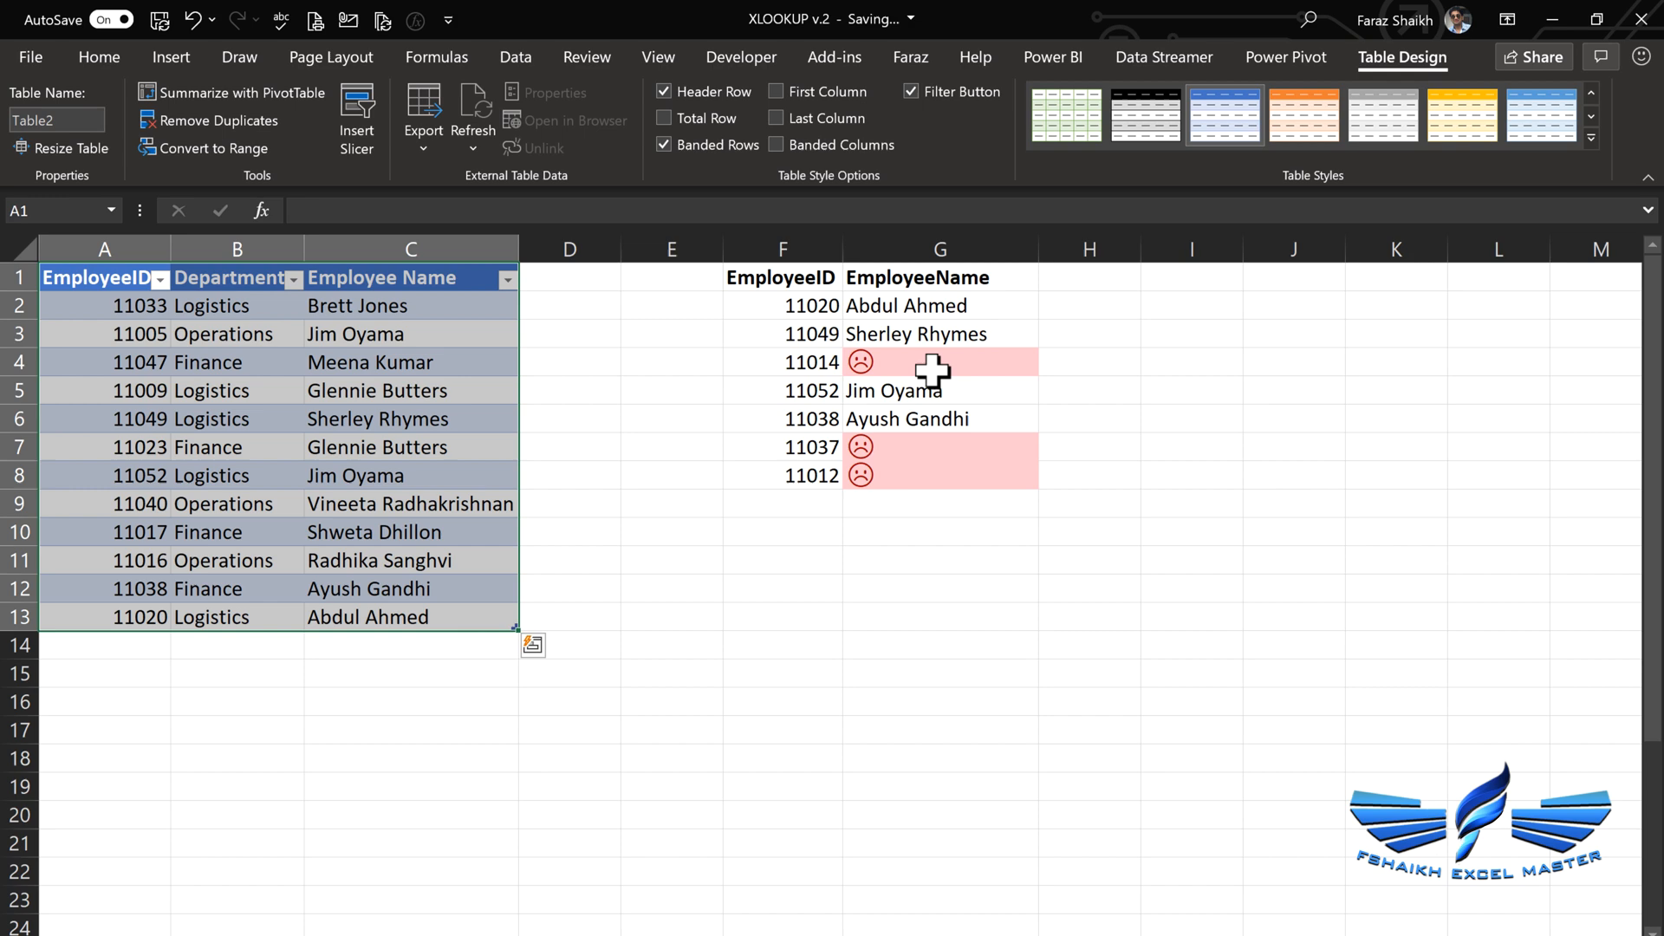
pyautogui.click(939, 305)
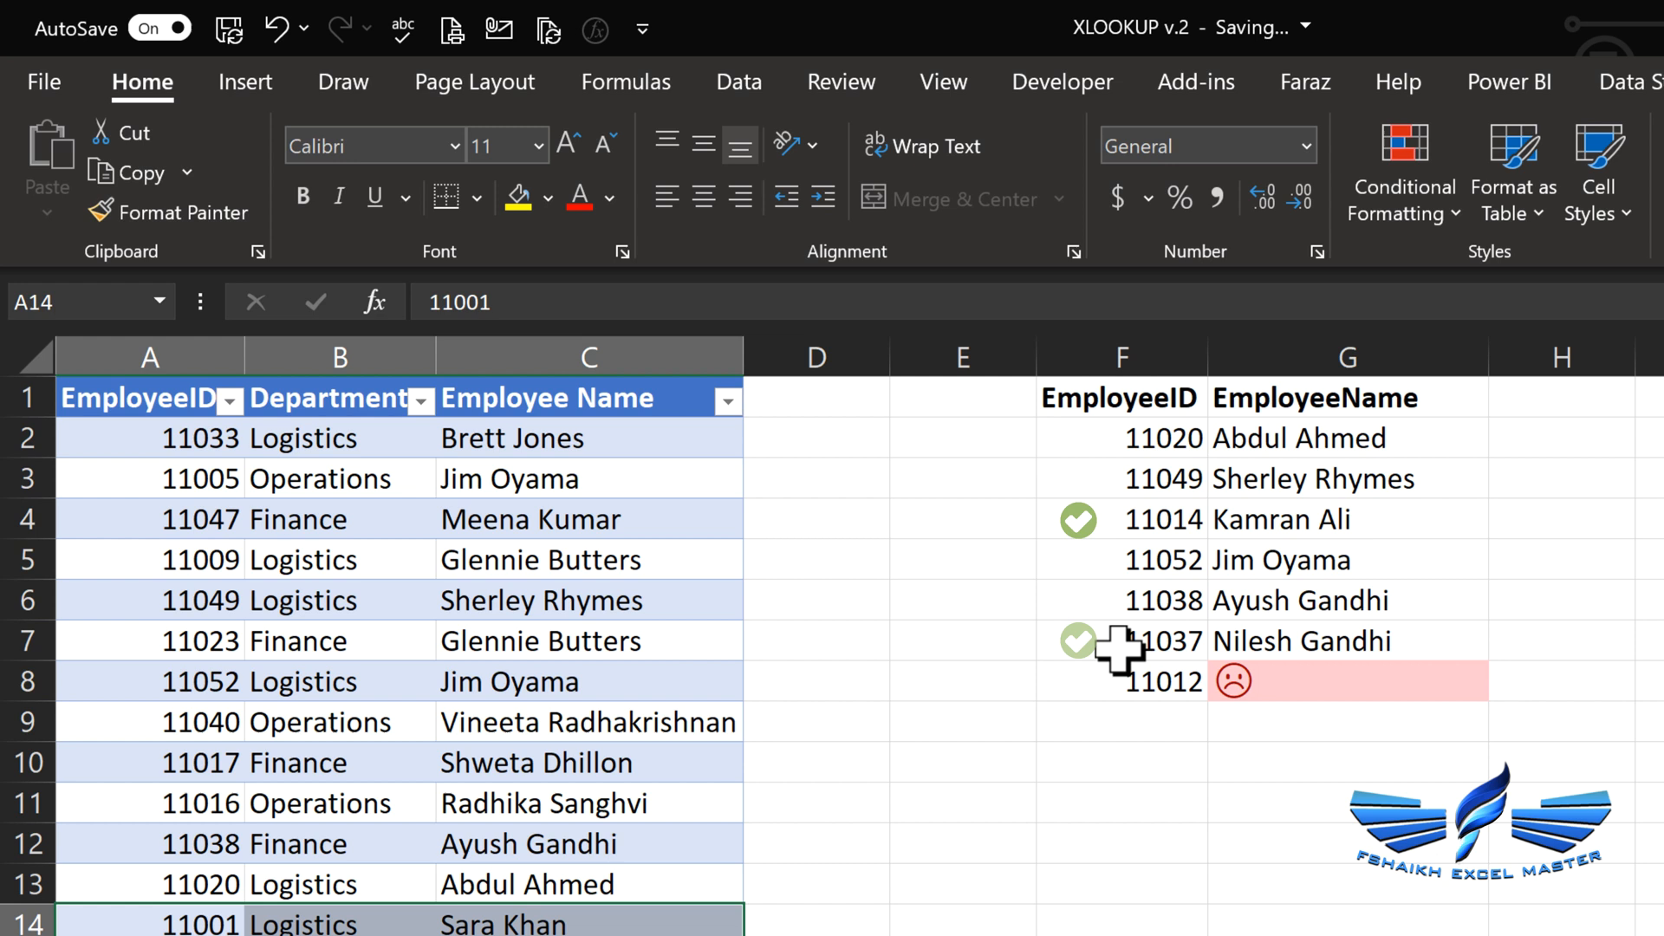
pyautogui.click(1120, 707)
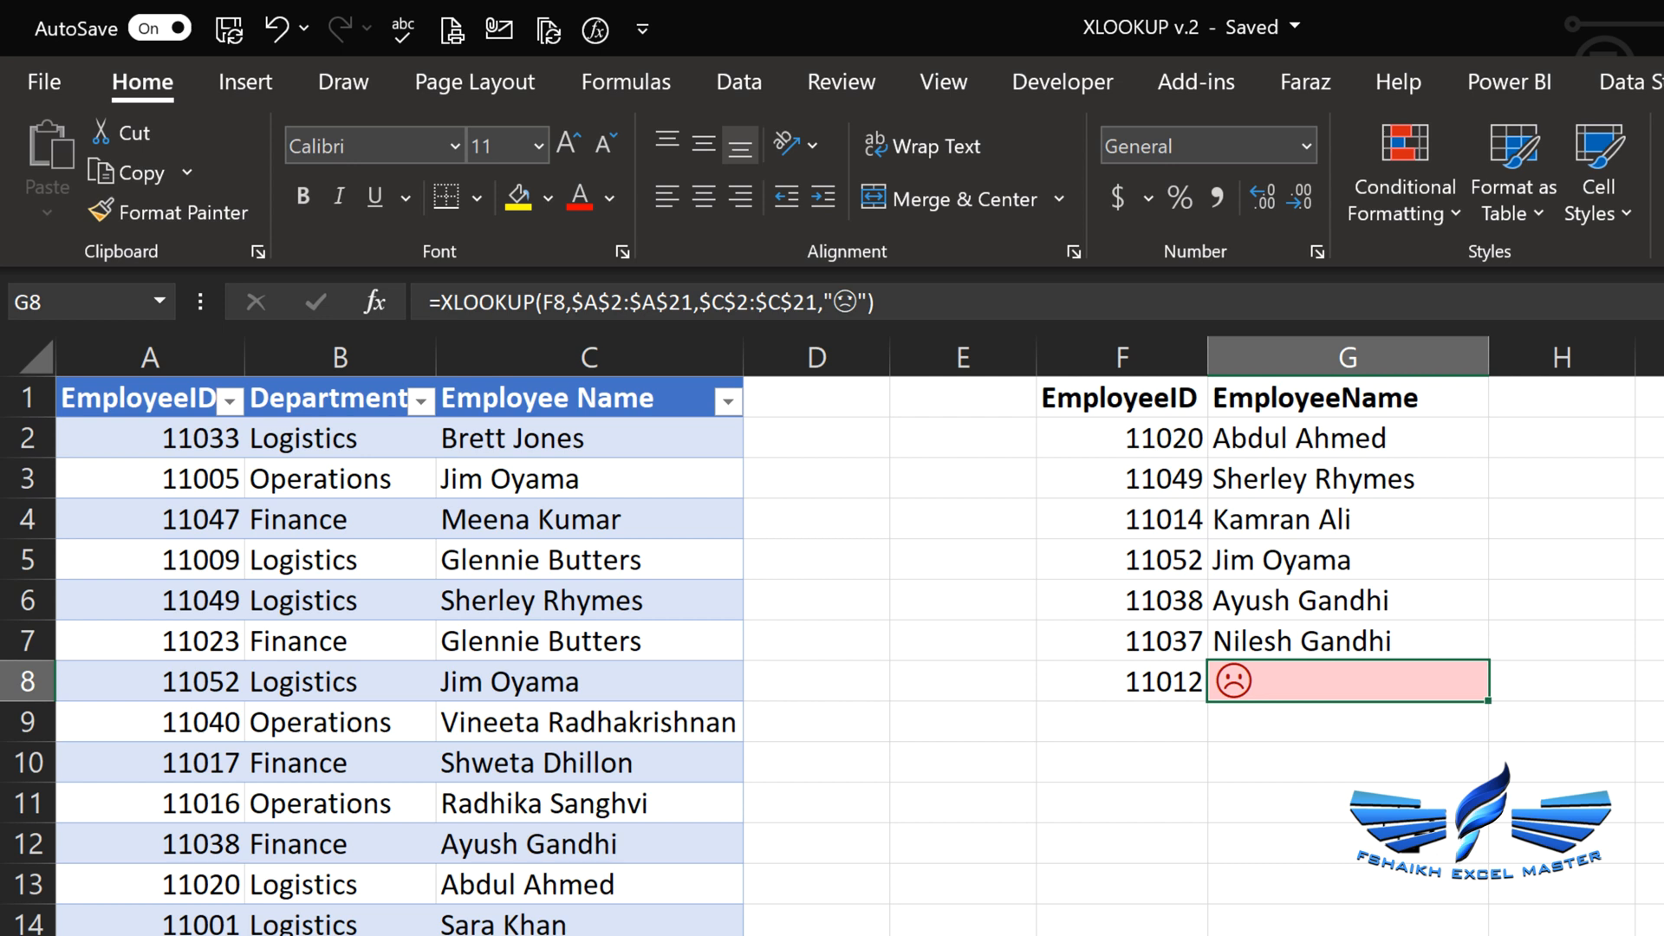
pyautogui.moveTo(1309, 706)
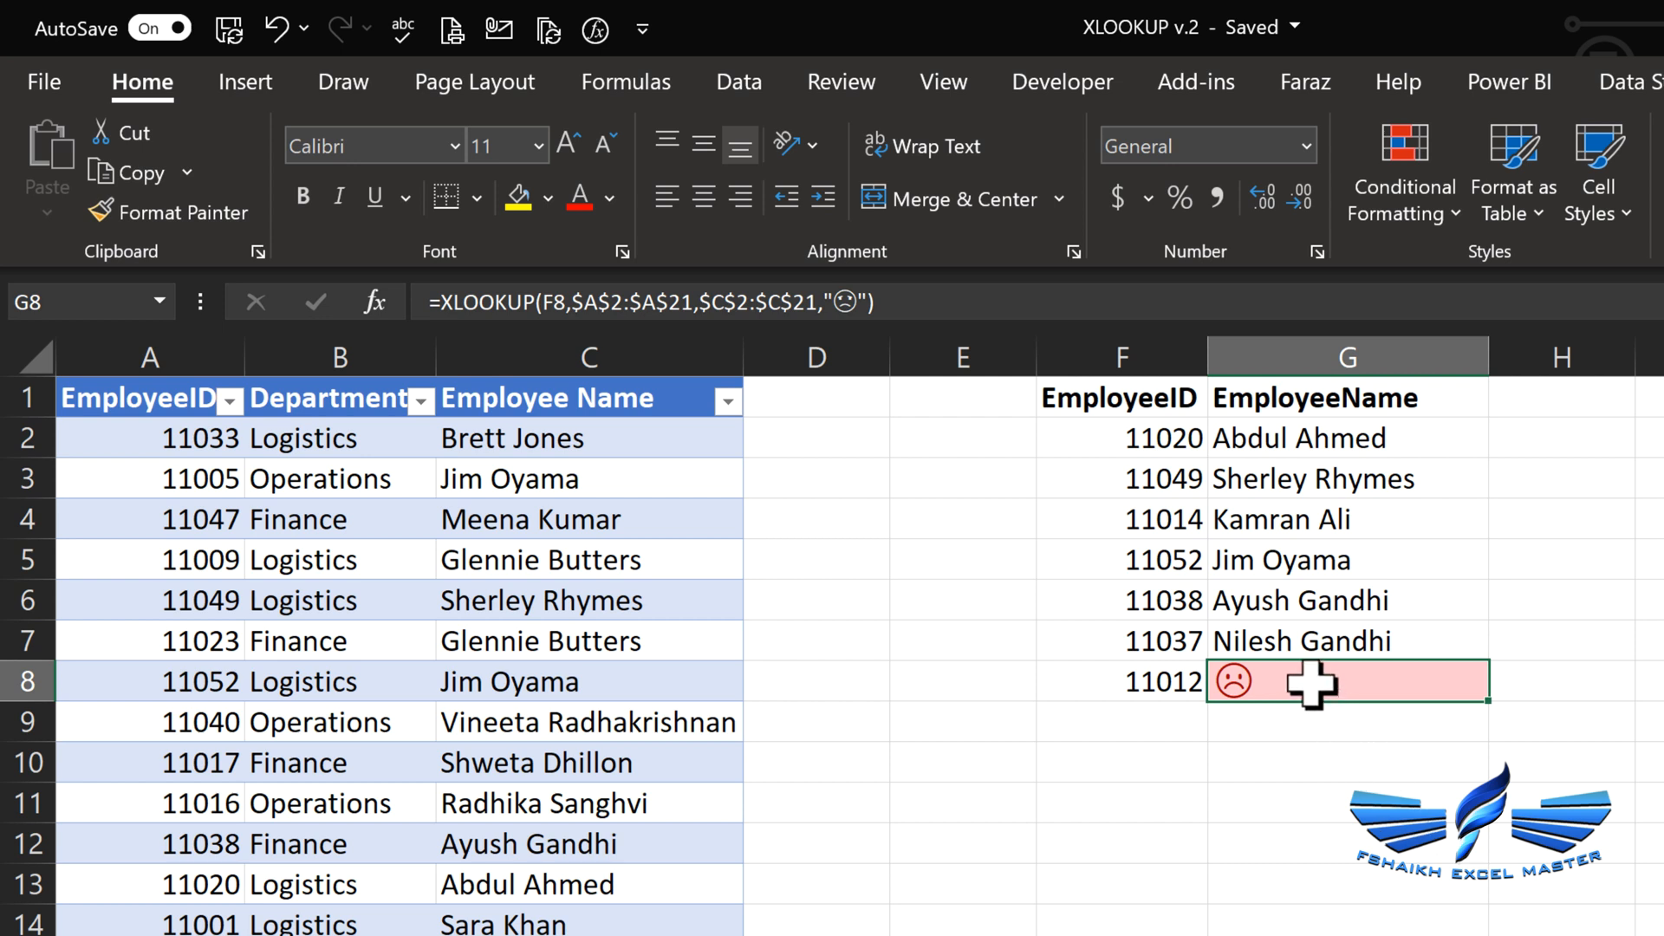
pyautogui.moveTo(1144, 780)
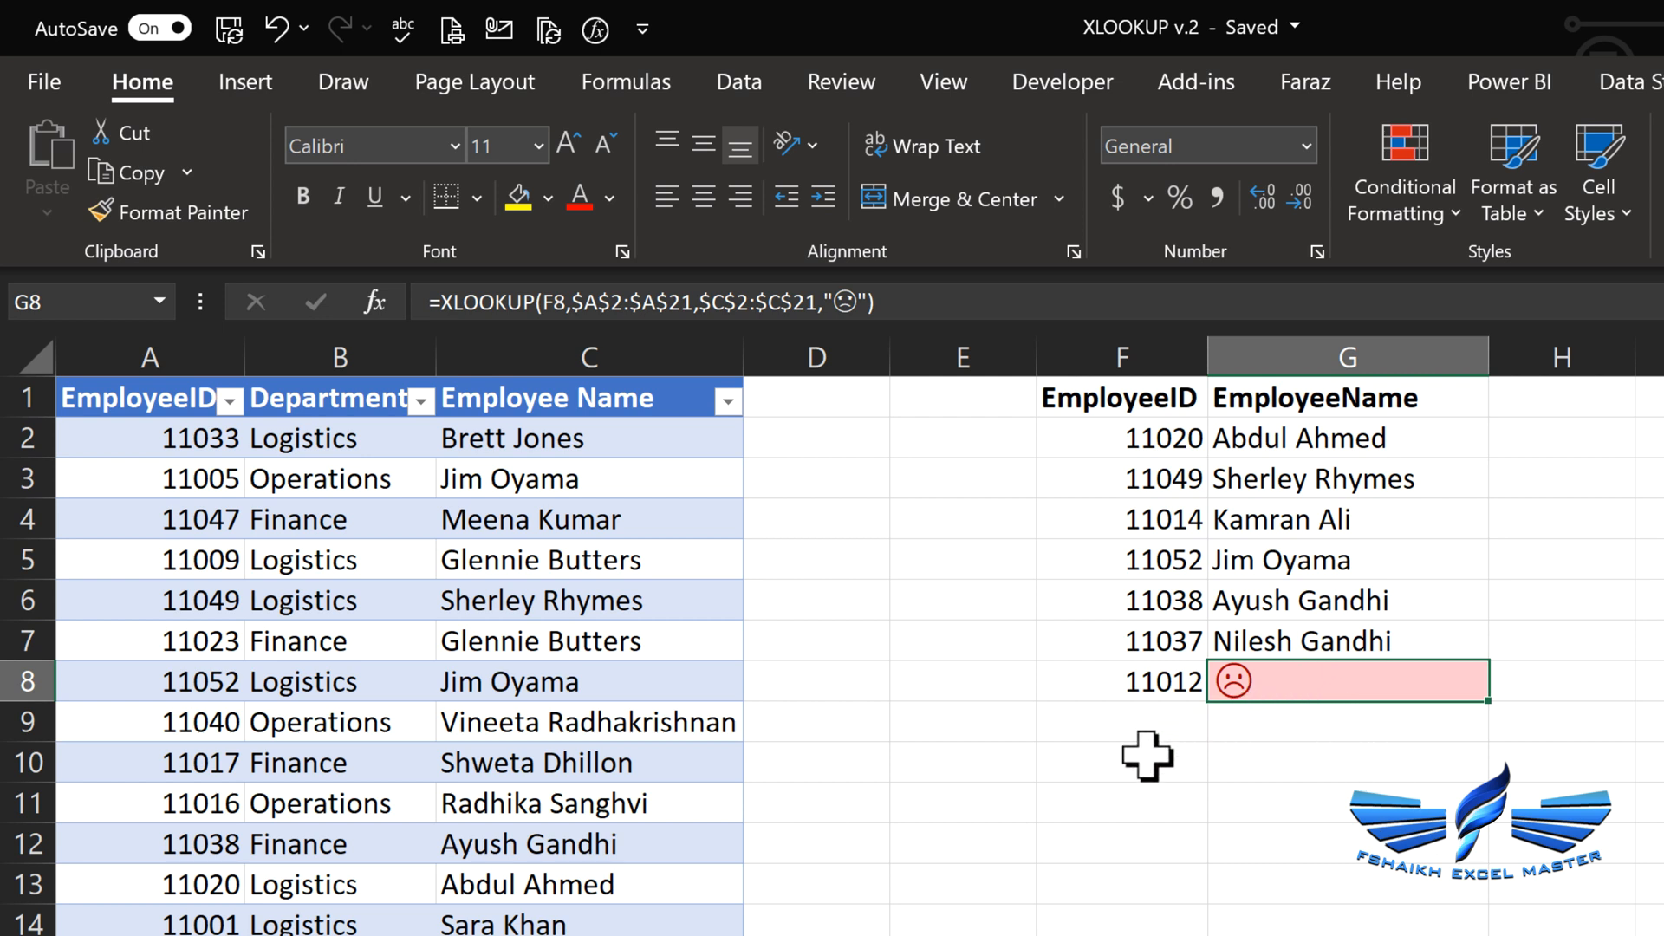
pyautogui.moveTo(1130, 785)
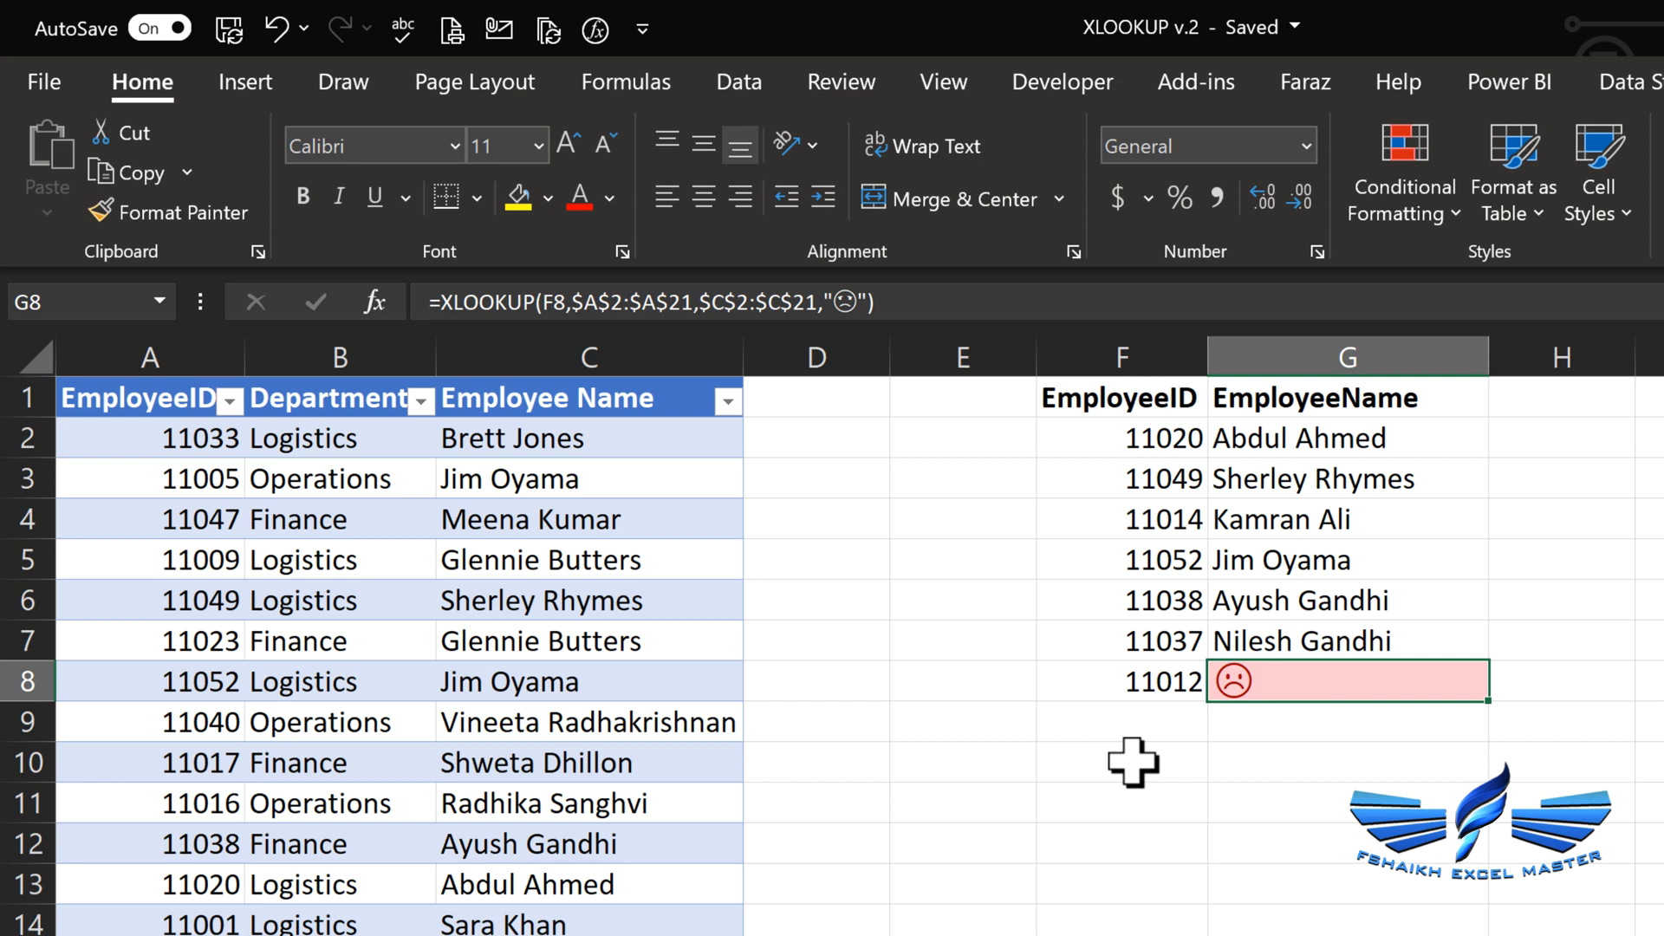